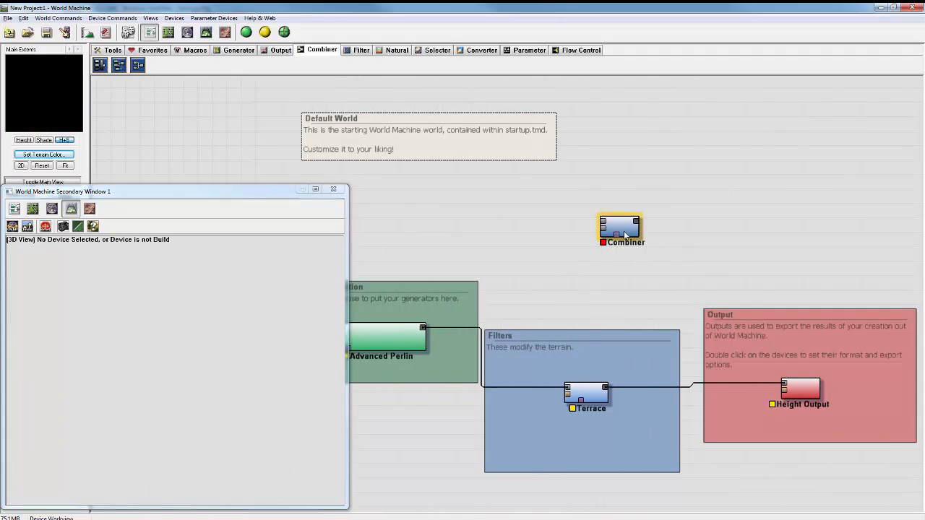
Wire Radial Grad and Advanced Perlin into the Combiner and preview the blended hill
left_click_drag(619, 228, 616, 260)
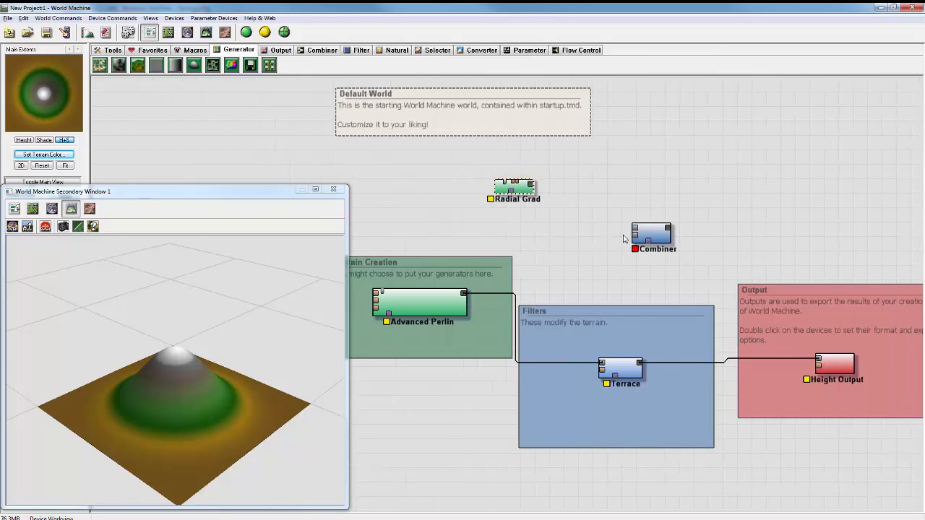
left_click_drag(650, 239, 603, 227)
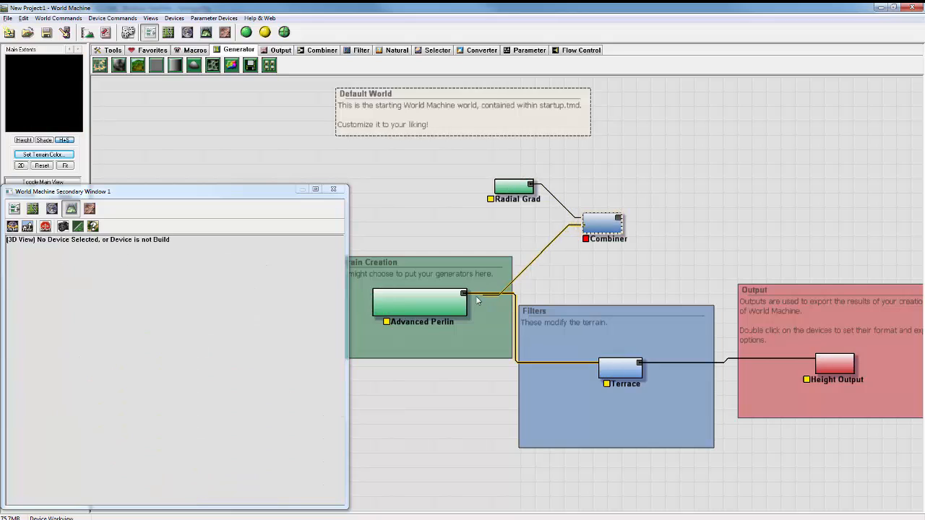
left_click(421, 304)
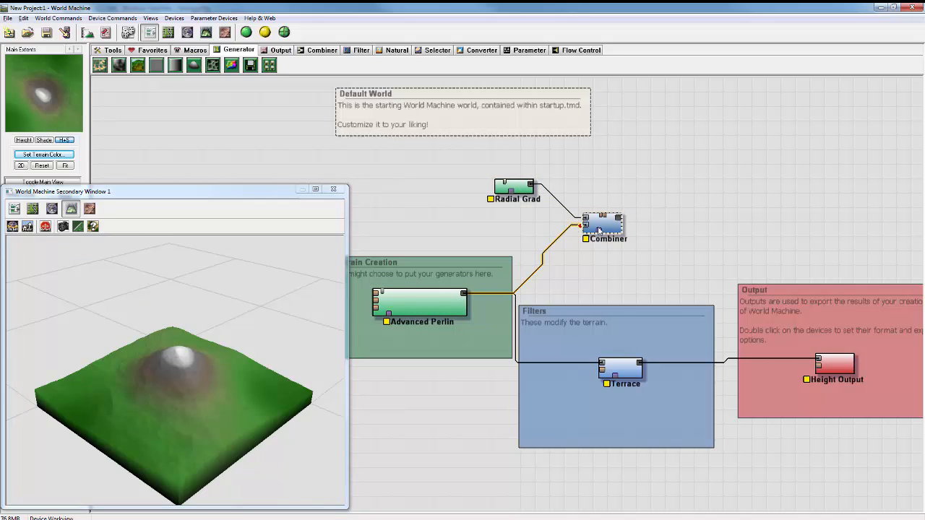
left_click(607, 221)
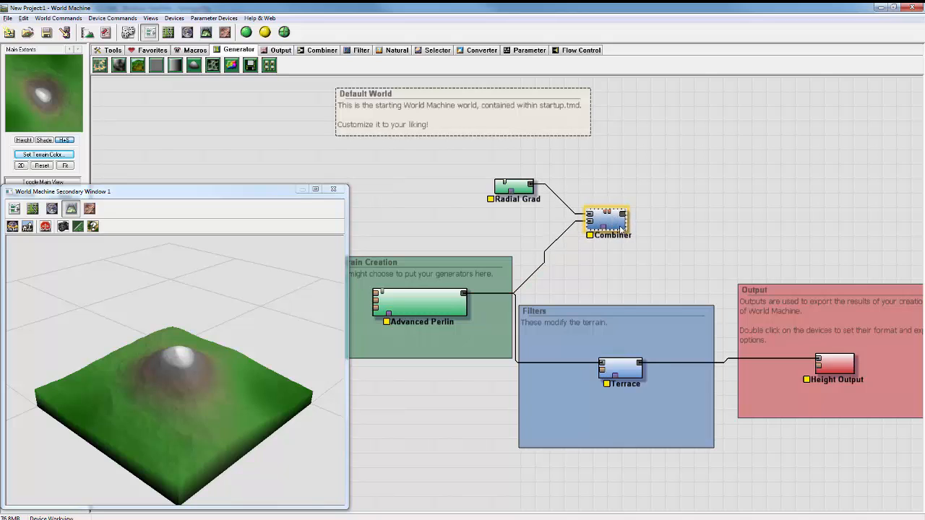
Set the Combiner's blend method to Max at 0.77 strength
double_click(607, 218)
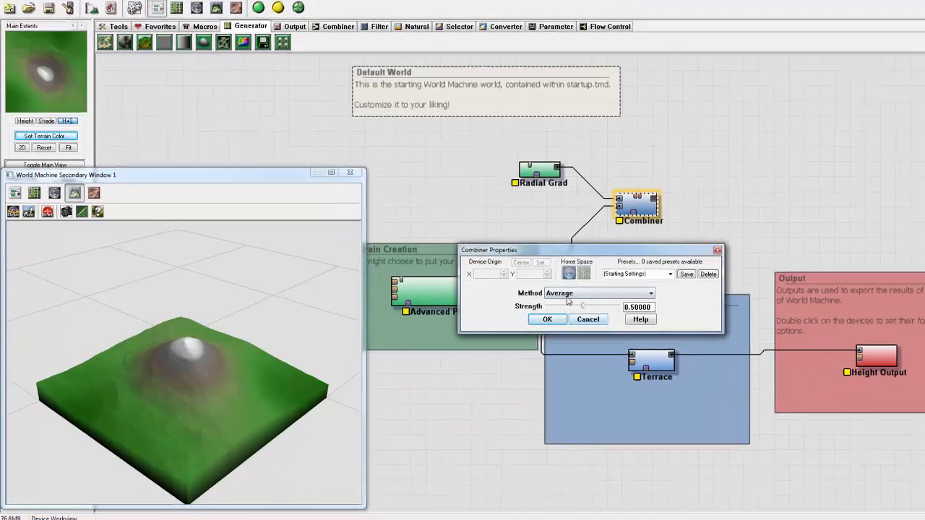
left_click(648, 293)
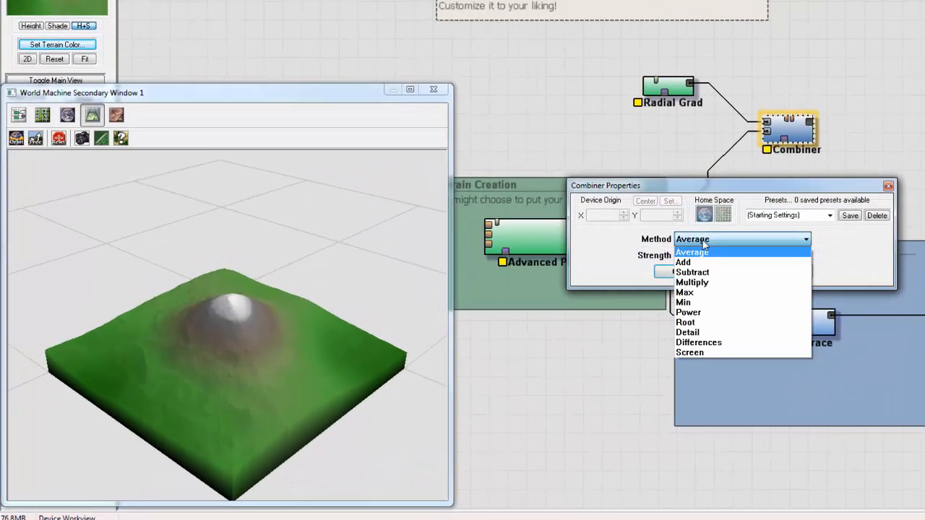
mouse_move(708, 302)
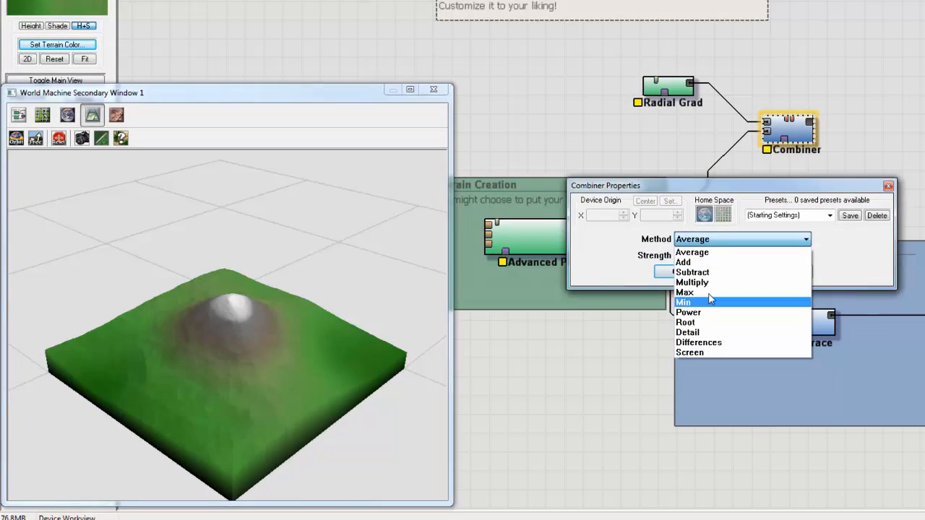
mouse_move(704, 332)
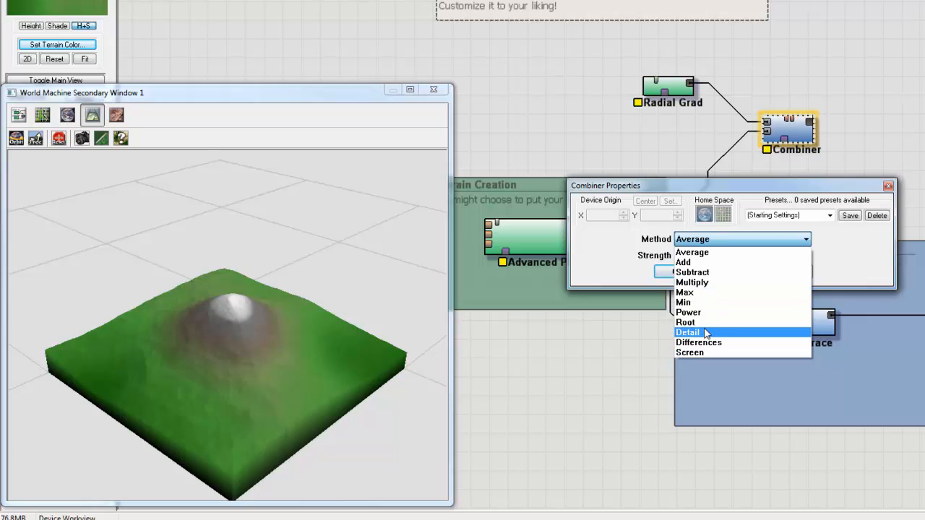
mouse_move(691, 282)
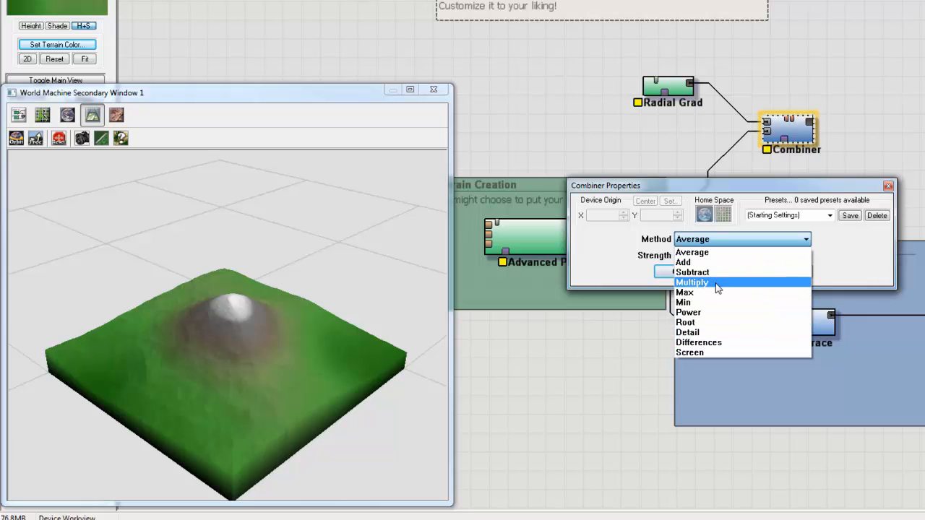
mouse_move(713, 303)
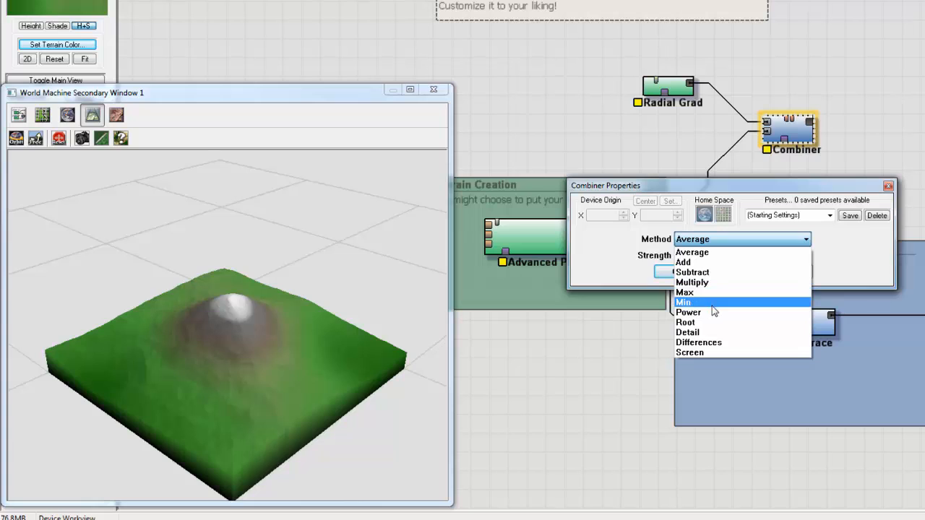
mouse_move(711, 352)
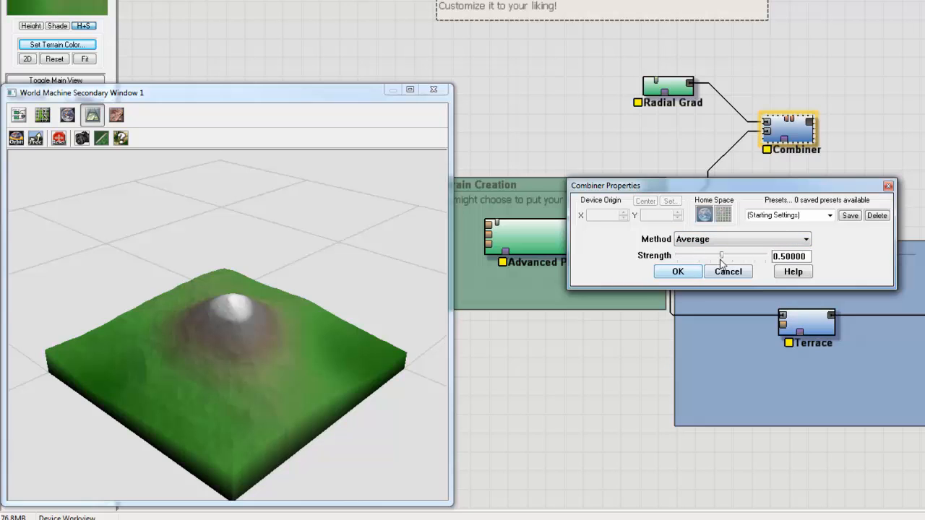
left_click_drag(721, 256, 676, 255)
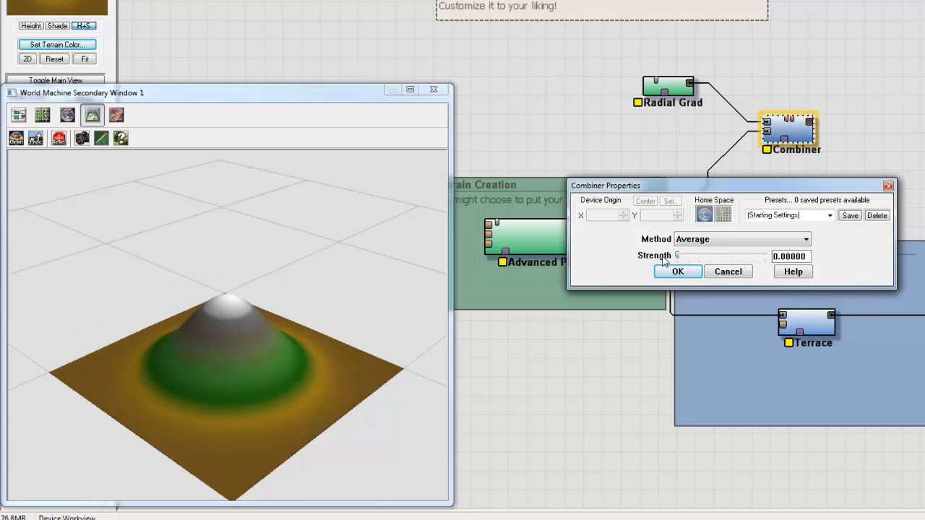
mouse_move(679, 260)
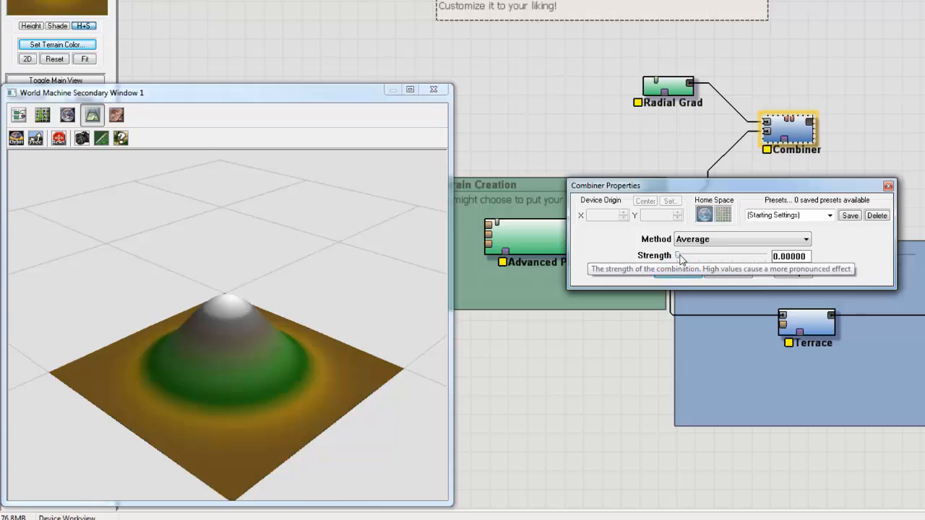
left_click_drag(679, 255, 758, 255)
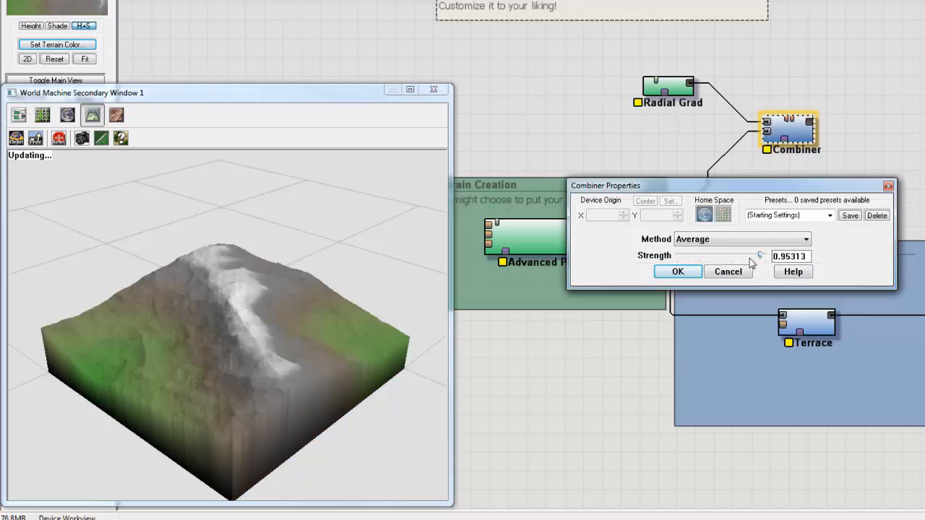
left_click_drag(758, 256, 715, 255)
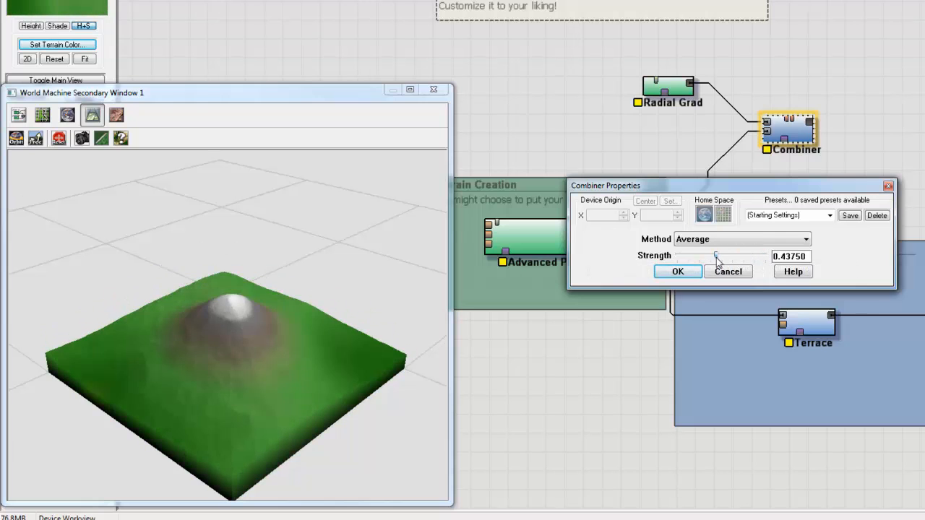
left_click_drag(715, 256, 723, 256)
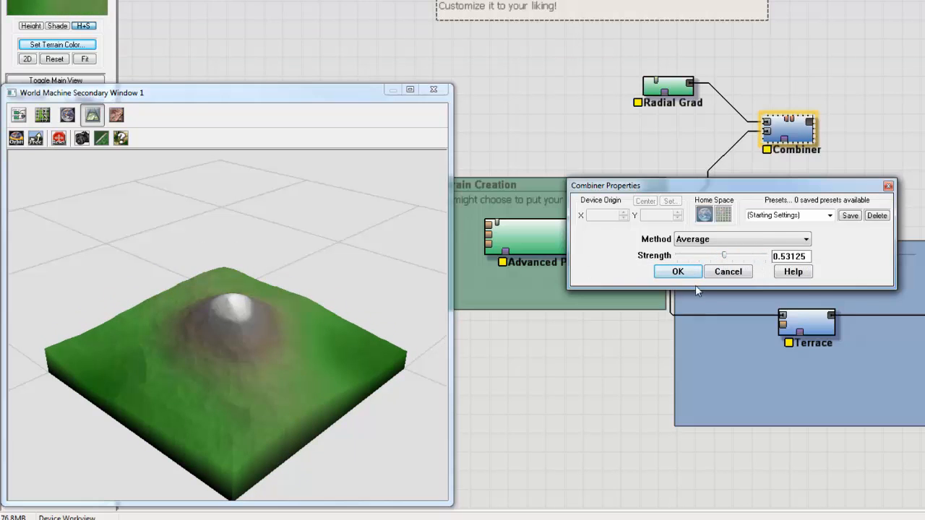
left_click(678, 271)
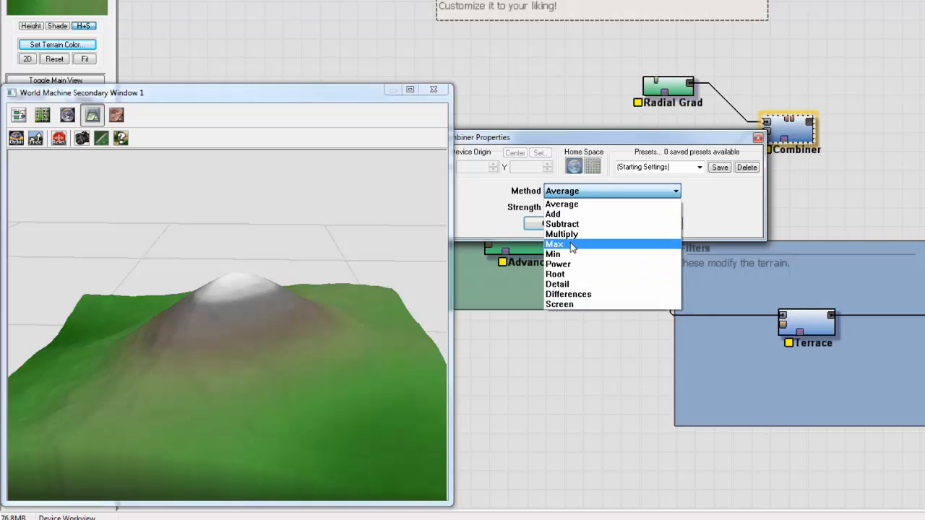
left_click(555, 243)
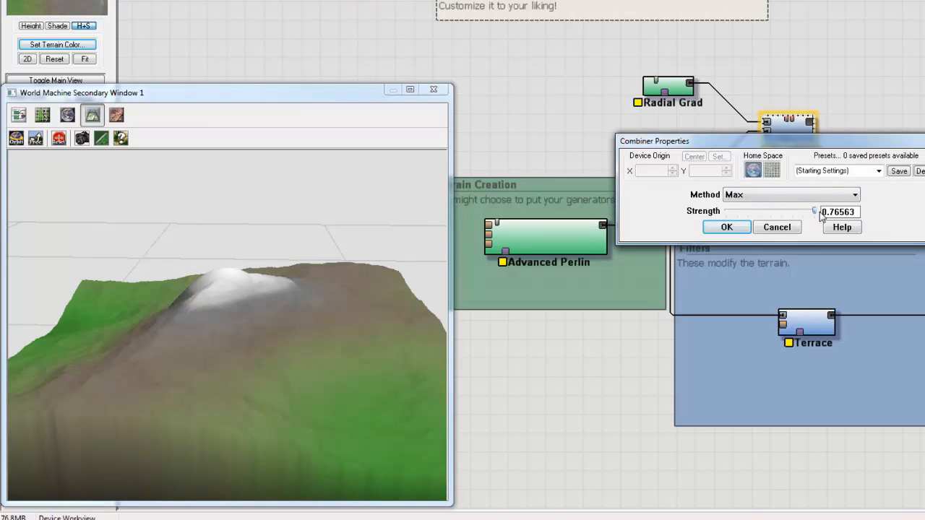
left_click(726, 227)
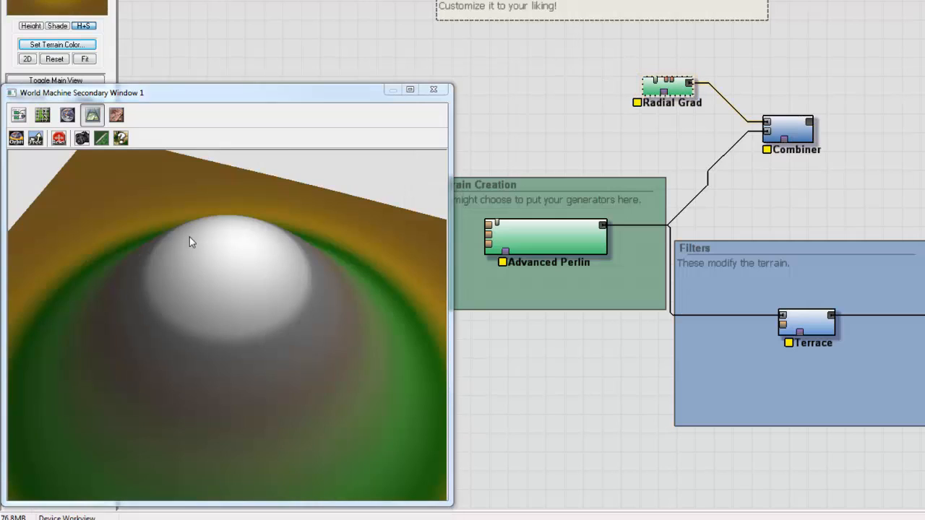
Switch the Combiner's blend method to Min
left_click(786, 130)
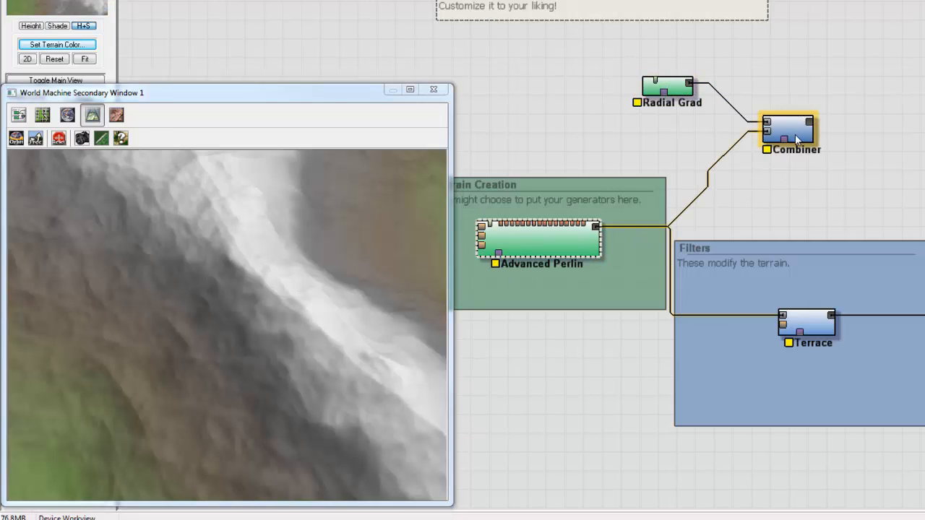
double_click(787, 130)
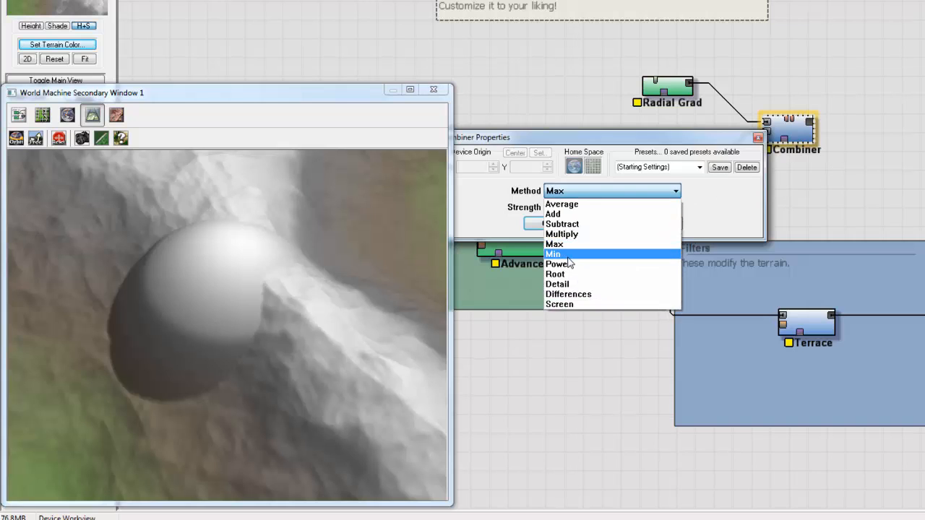
left_click(553, 254)
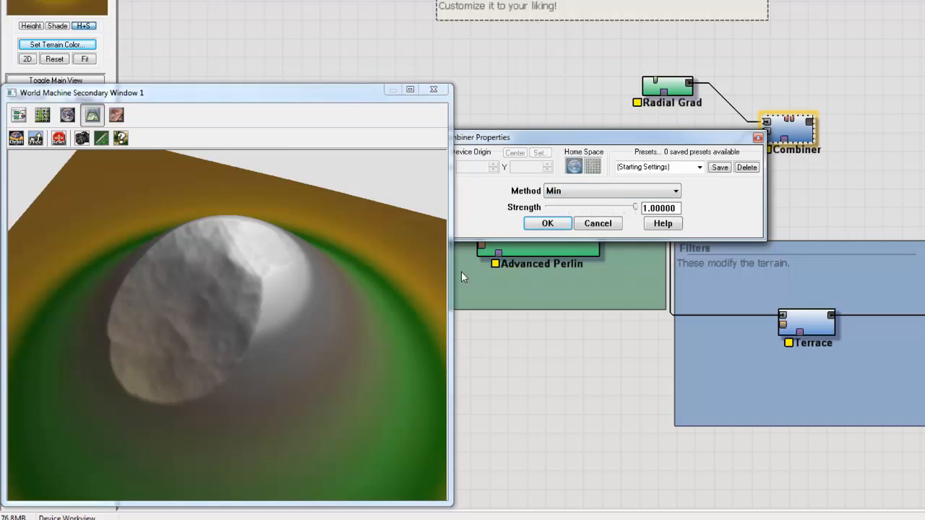
left_click(547, 222)
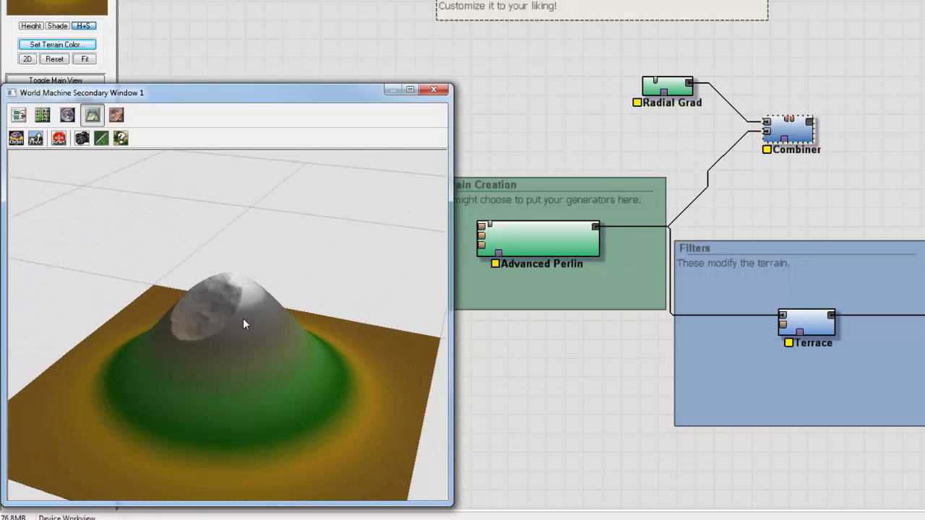
Change the Combiner's method to Subtract and preview Advanced Perlin alone
left_click(537, 238)
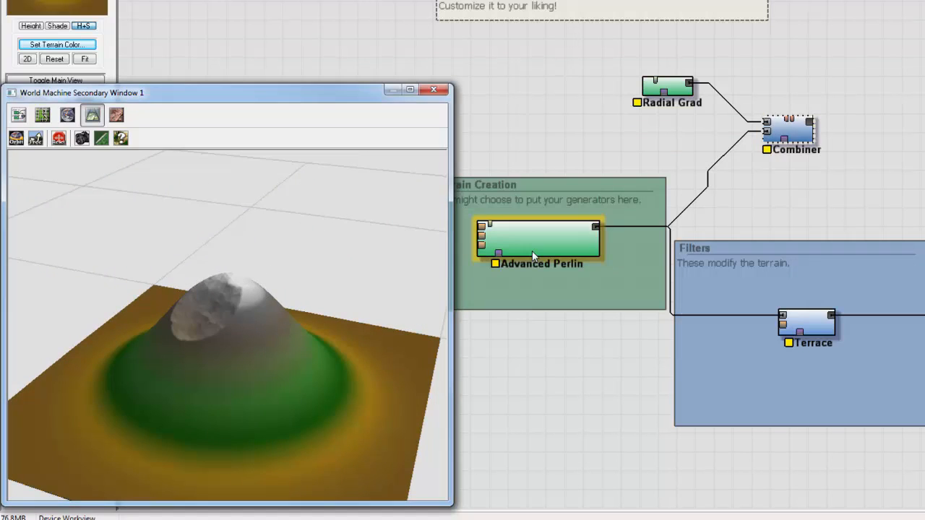
double_click(787, 130)
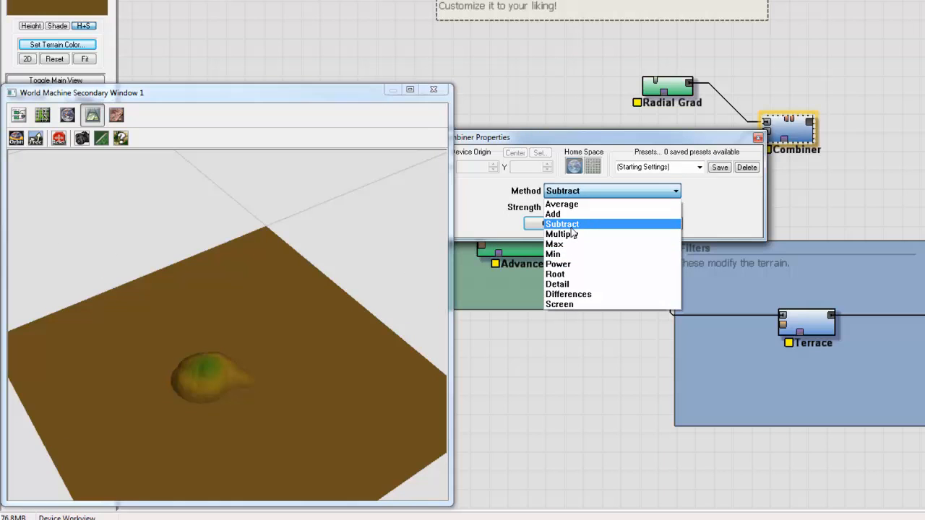
left_click(758, 137)
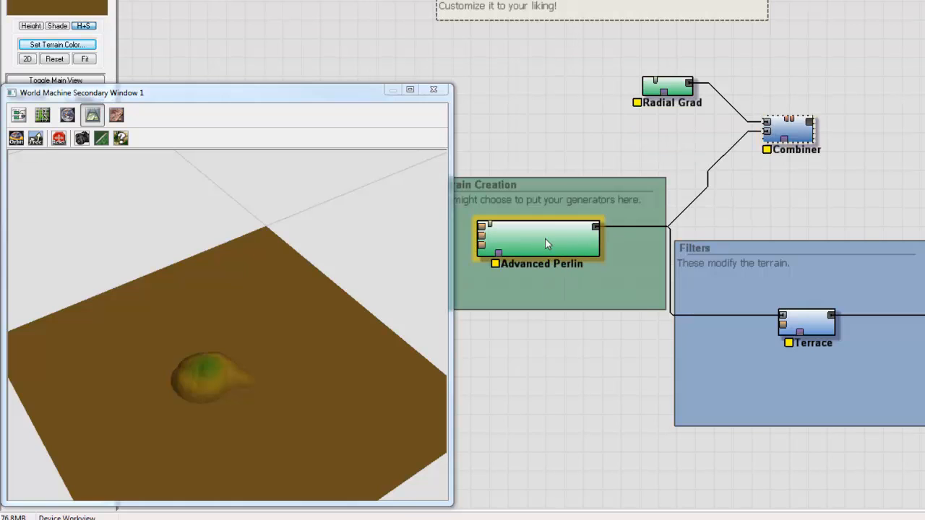
left_click(666, 87)
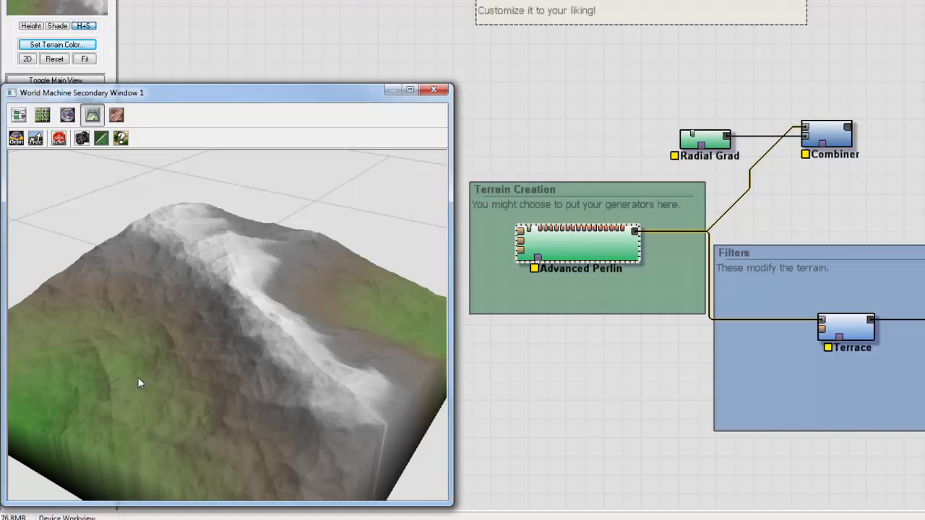
mouse_move(316, 316)
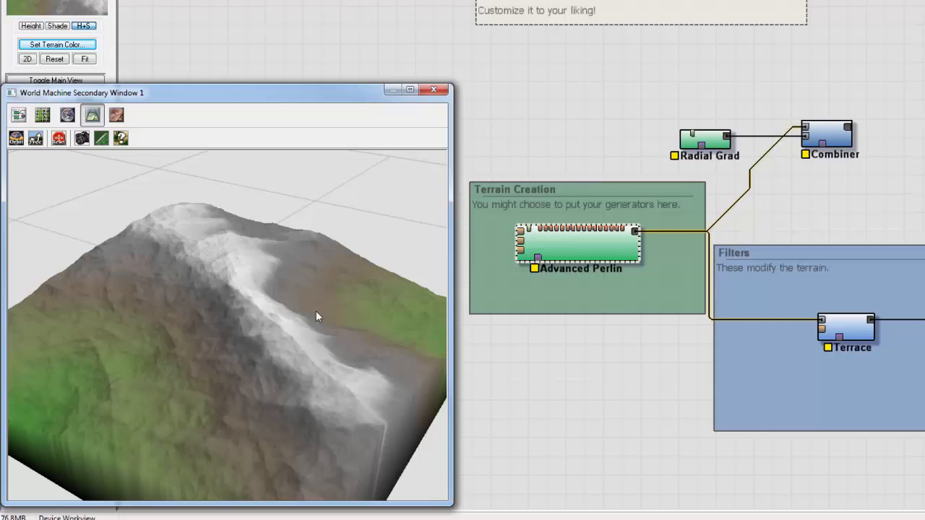
Set the Combiner to Add mode at about 0.28 strength
left_click(704, 139)
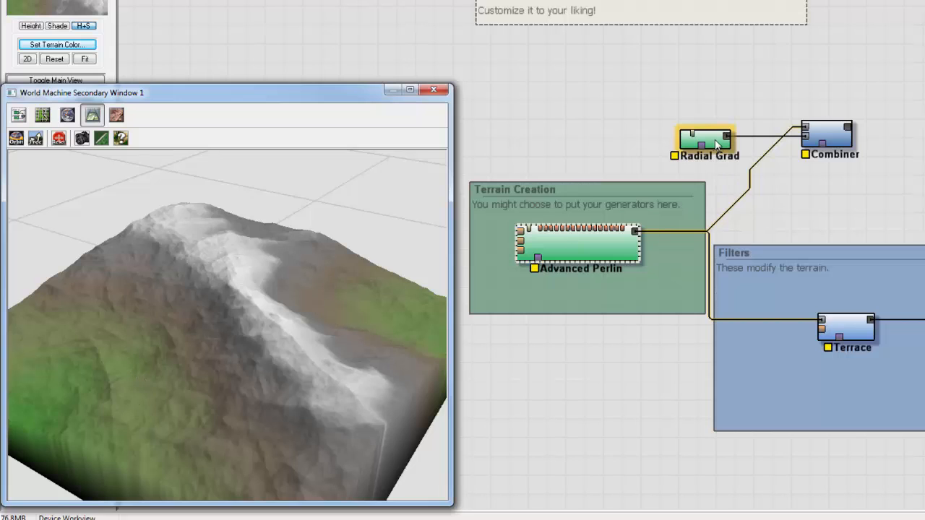
left_click(578, 242)
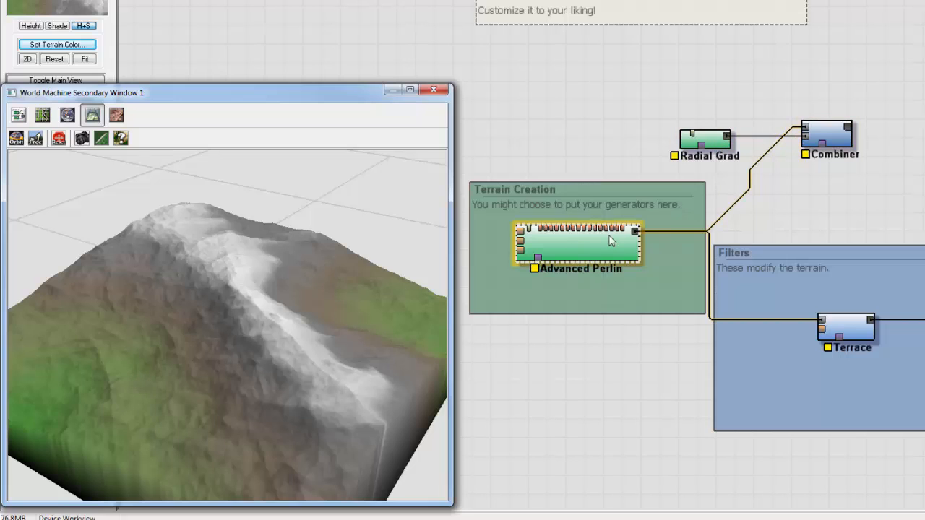
left_click(825, 137)
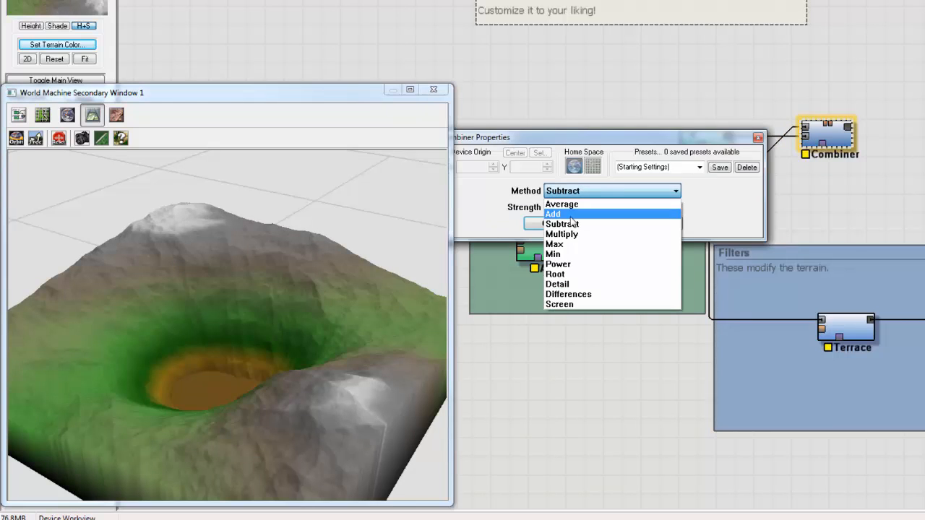
left_click(552, 214)
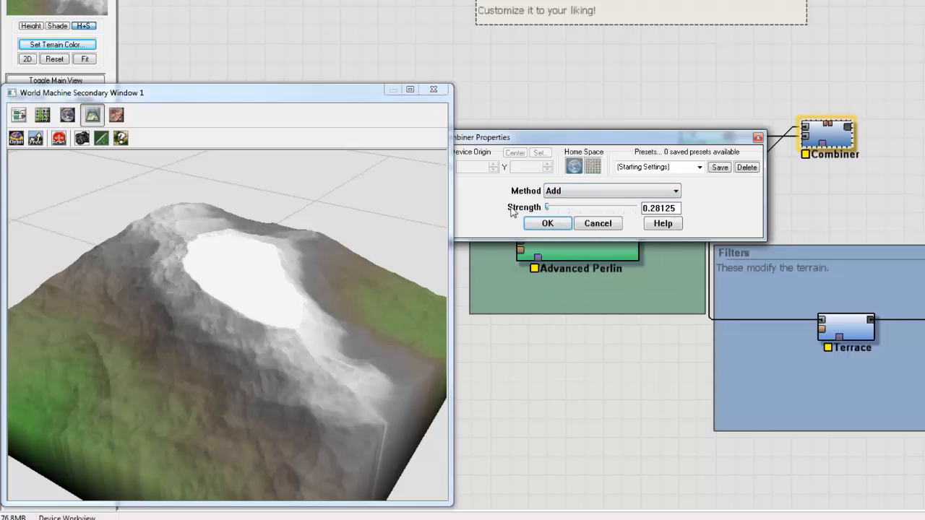
left_click_drag(547, 208, 635, 208)
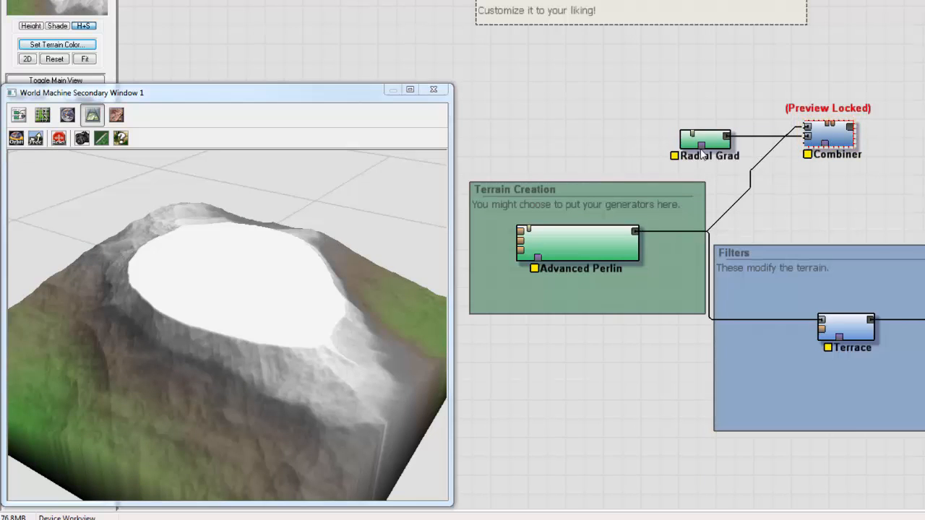
Make Radial Grad a Diamond shape with about a 7.5 km radius
double_click(705, 141)
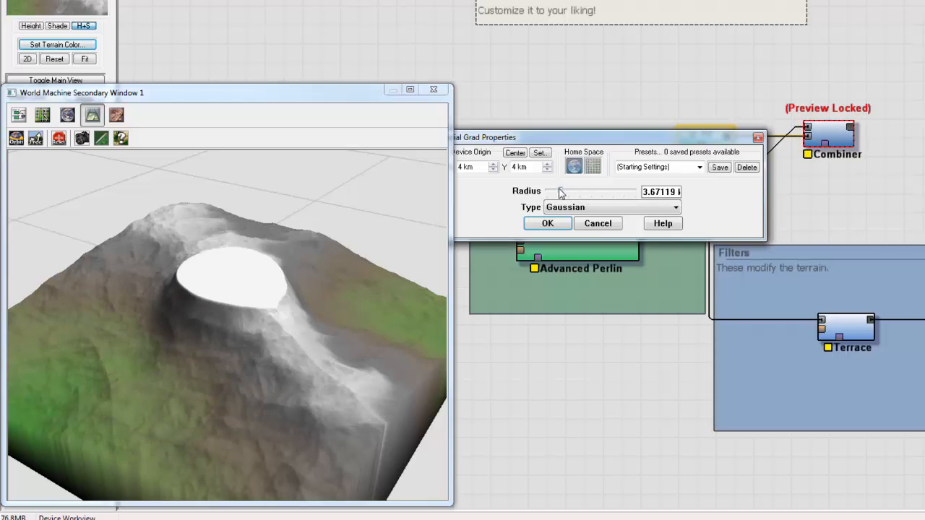
left_click_drag(558, 193, 565, 193)
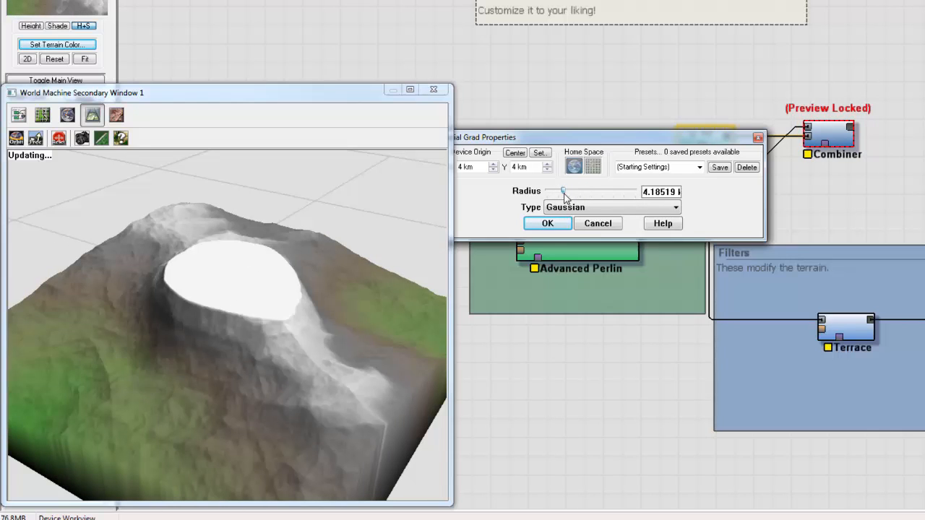
left_click(611, 208)
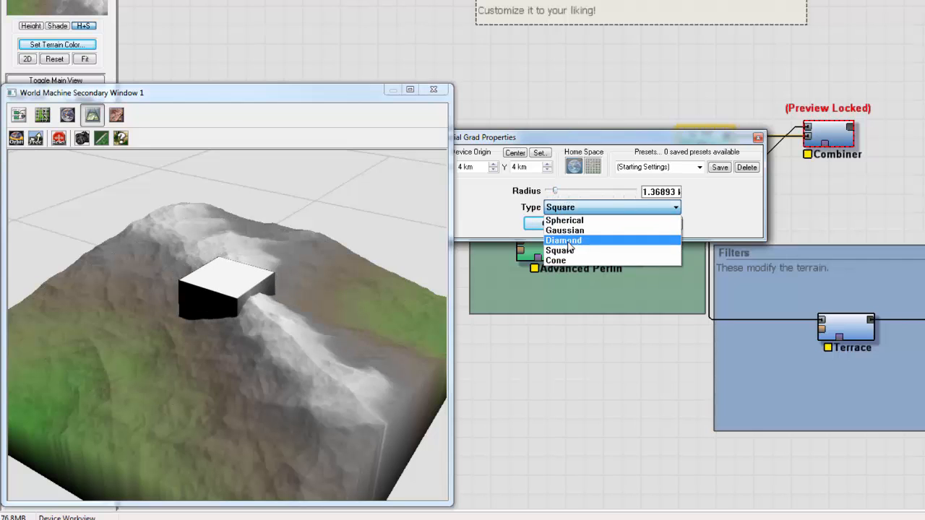
left_click(563, 239)
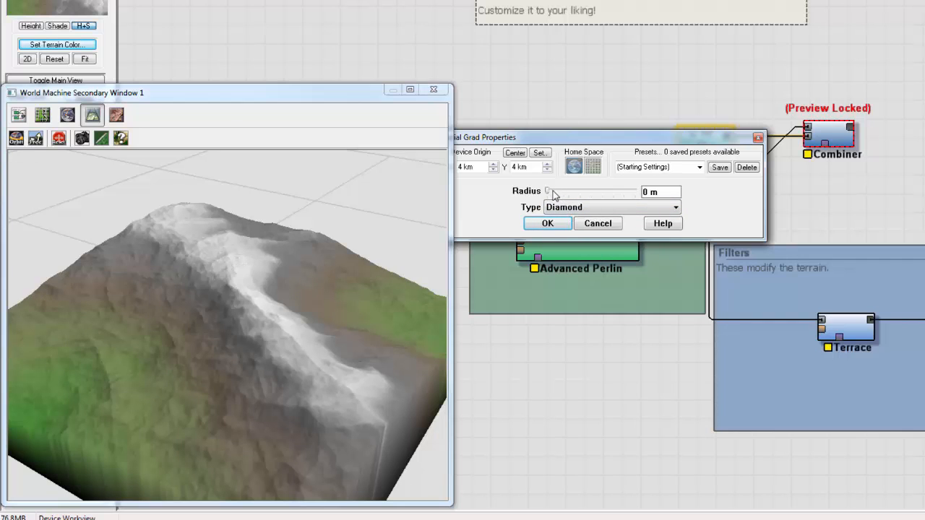
left_click_drag(548, 191, 571, 191)
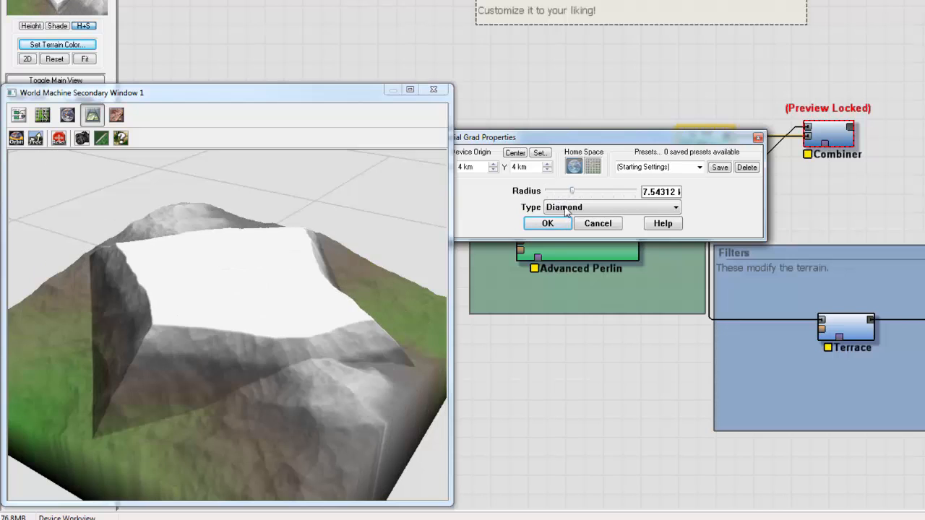
left_click(546, 222)
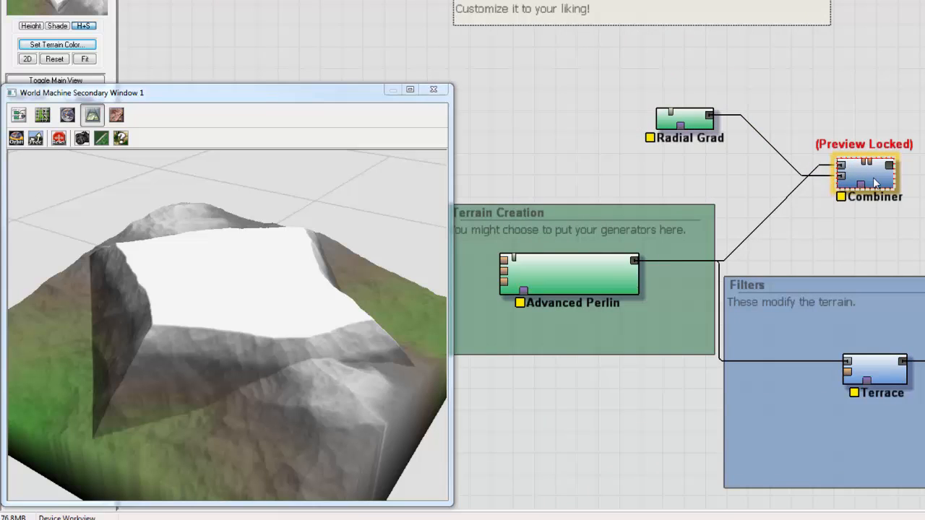
double_click(683, 118)
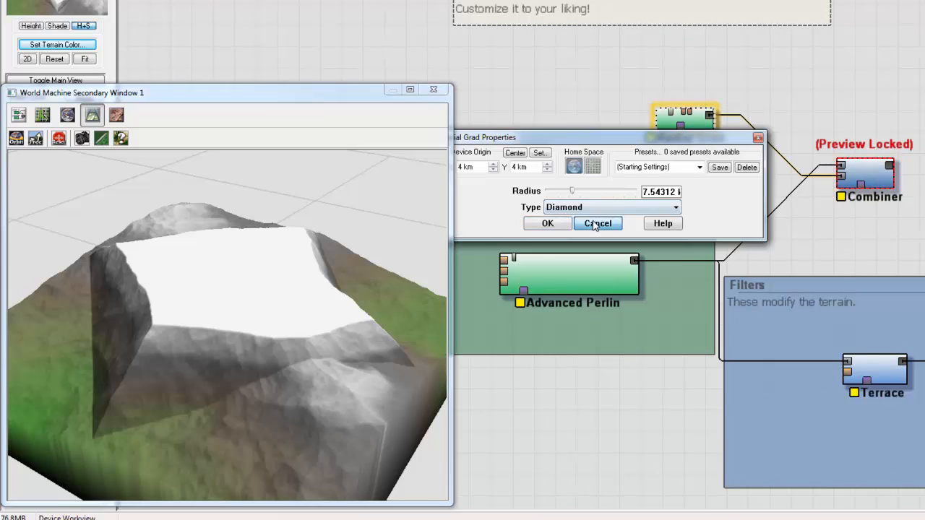
left_click(598, 223)
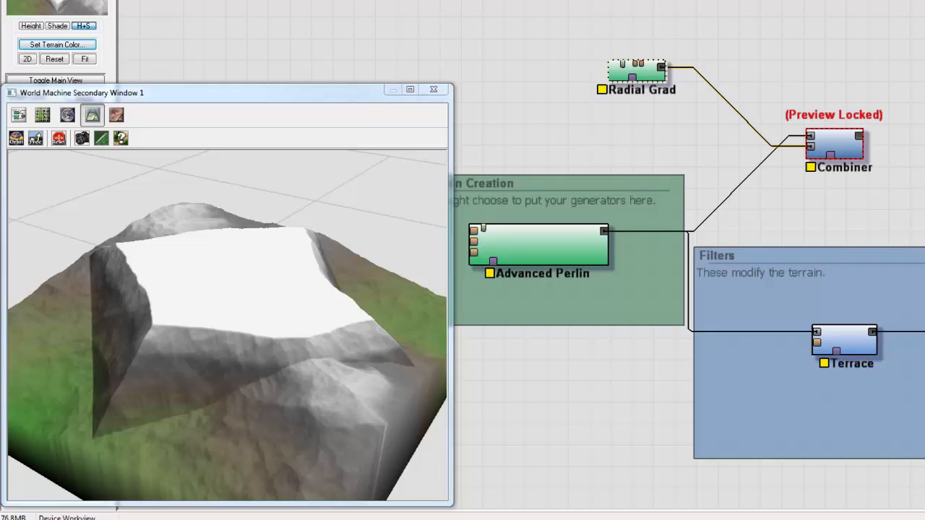
Give the Gradient Linear tiling and a narrower width, and wire it into the Combiner
double_click(636, 73)
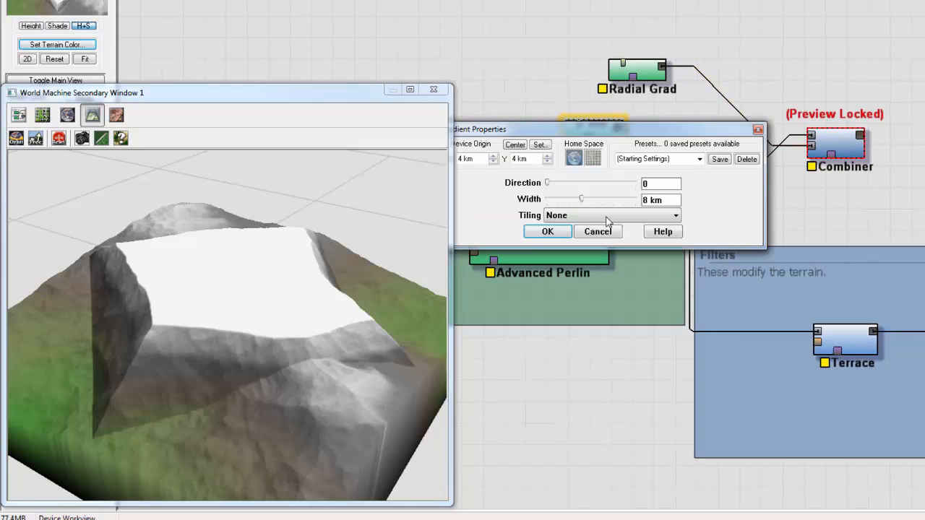
left_click(546, 231)
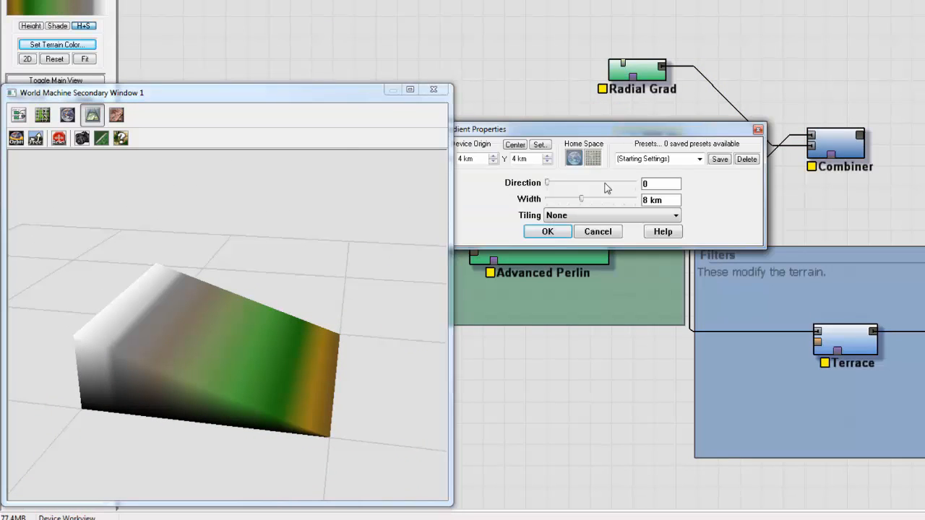
left_click(611, 215)
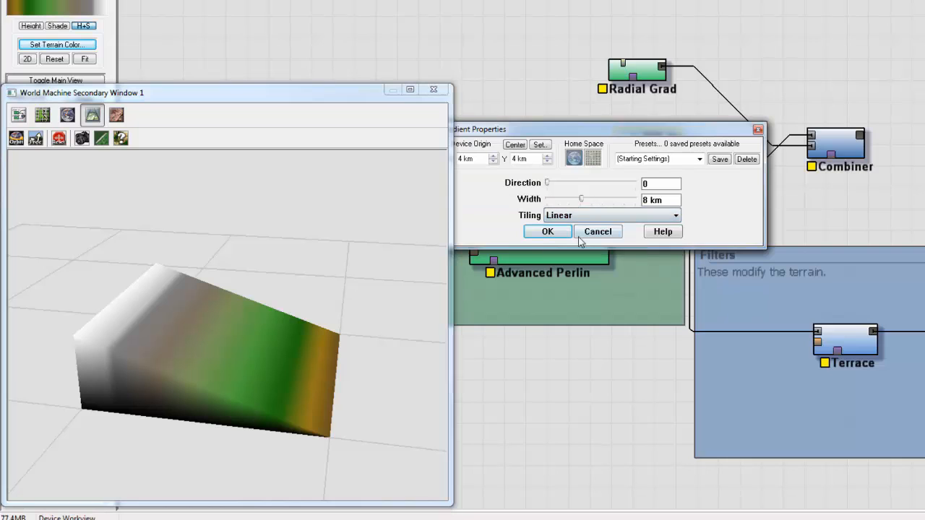
left_click_drag(581, 199, 570, 199)
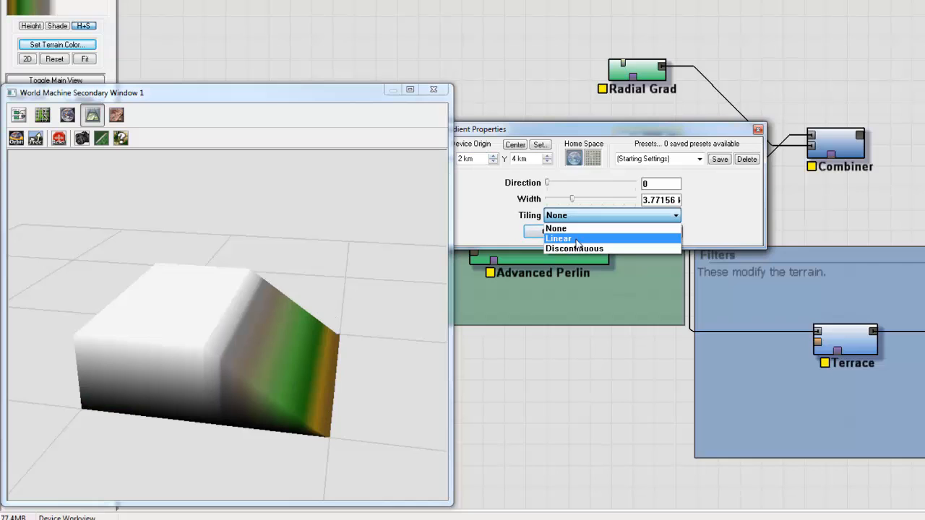
left_click(578, 239)
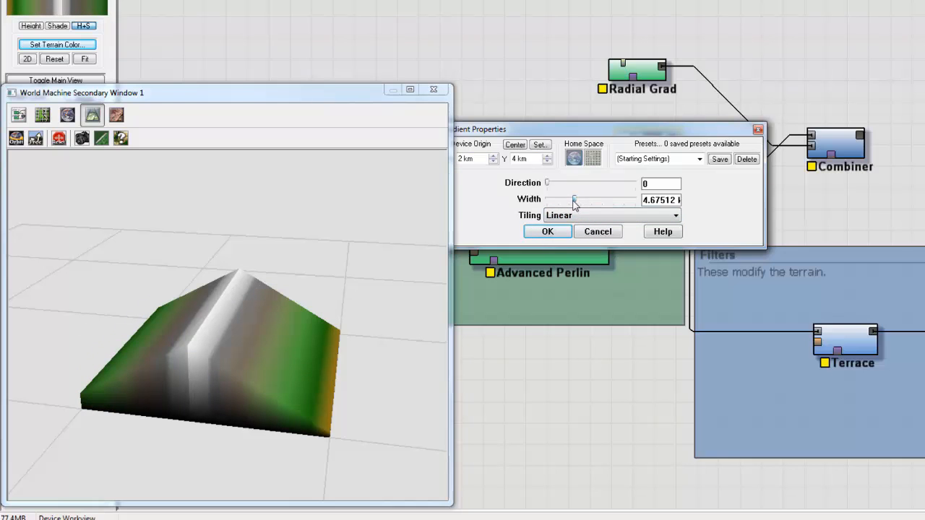
left_click(547, 231)
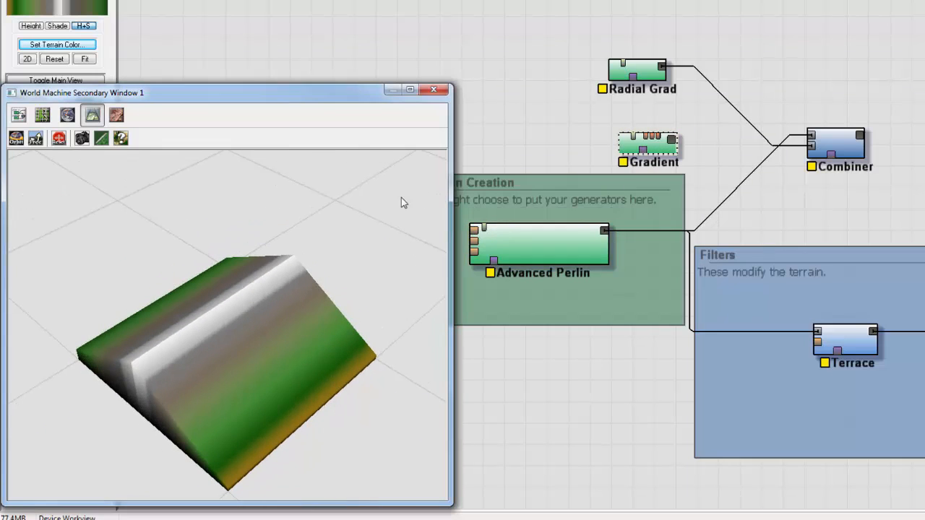
left_click(836, 144)
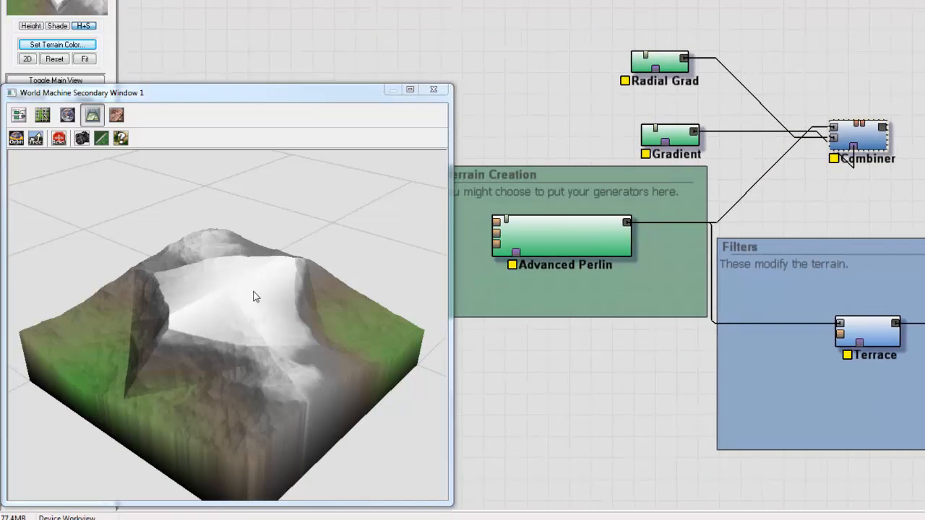
Set the Gradient's direction to 100 with tiling None
double_click(670, 137)
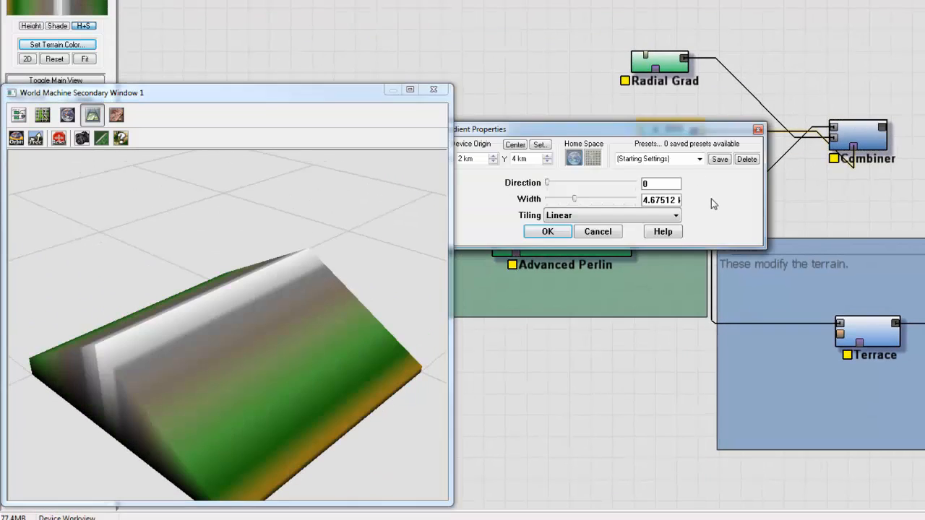
left_click(547, 231)
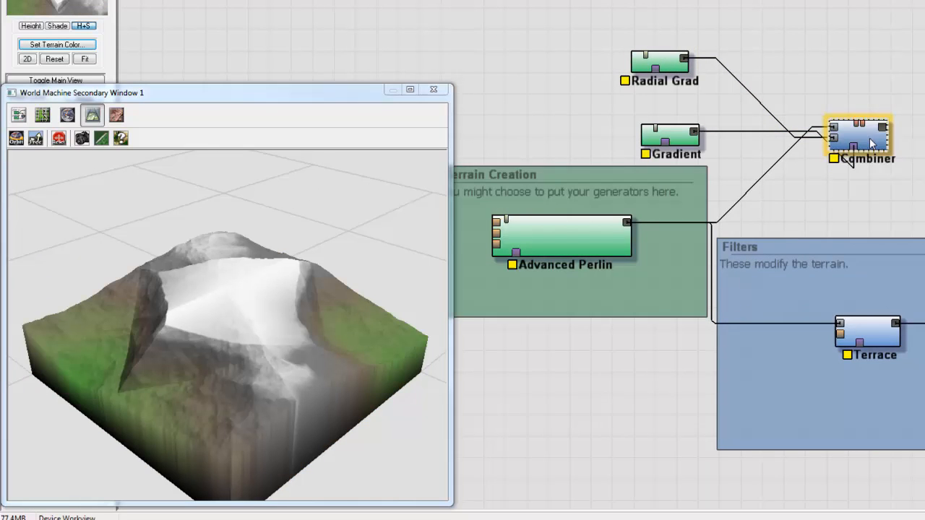
double_click(669, 141)
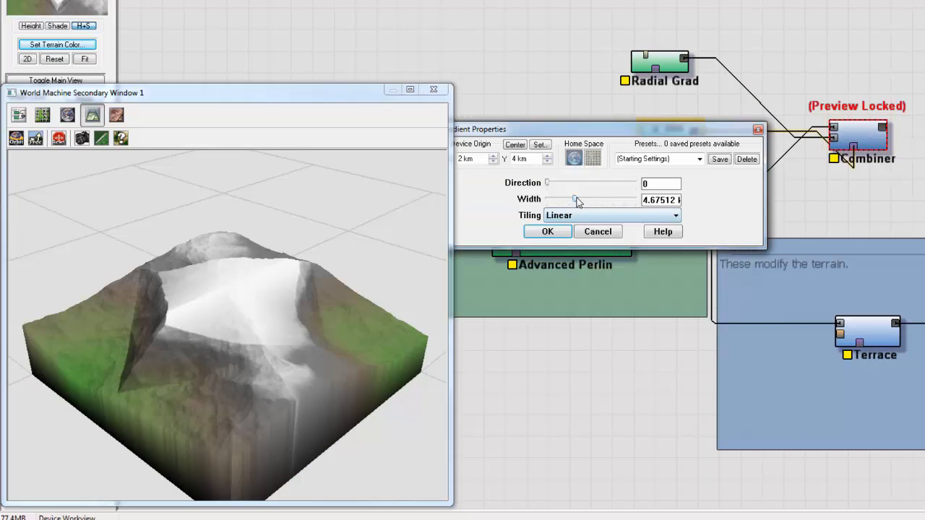
left_click_drag(546, 182, 557, 182)
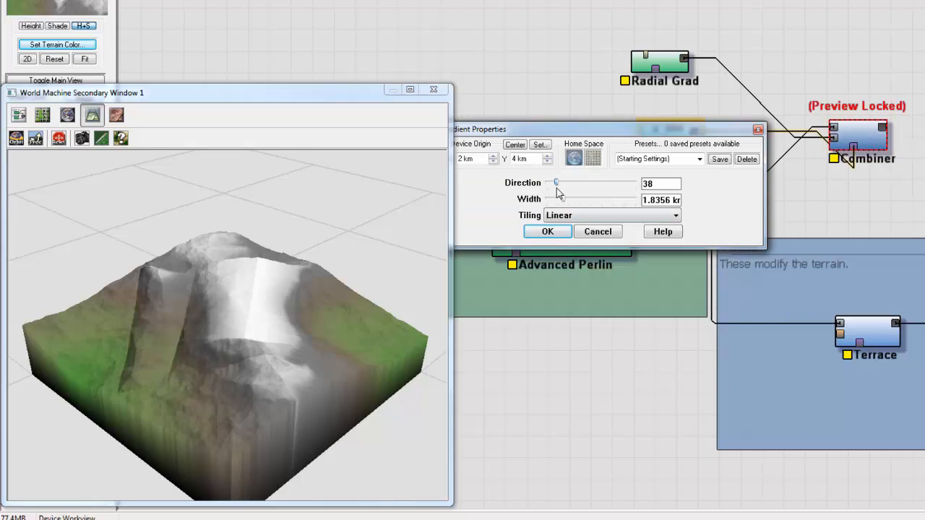
left_click(673, 215)
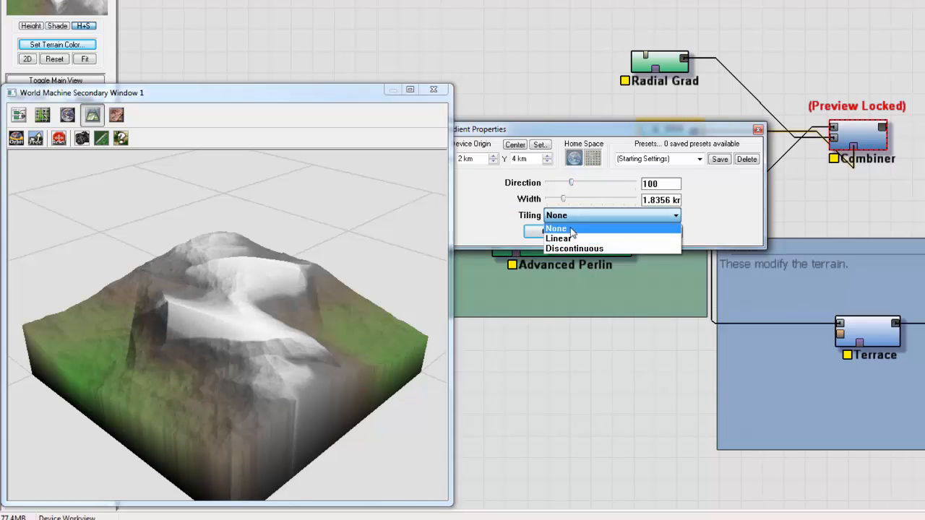
left_click(557, 228)
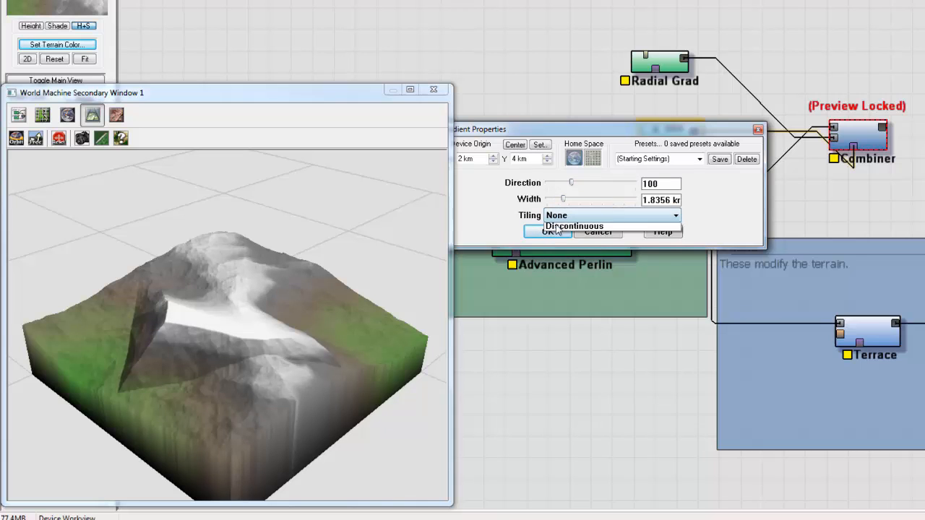
left_click(550, 231)
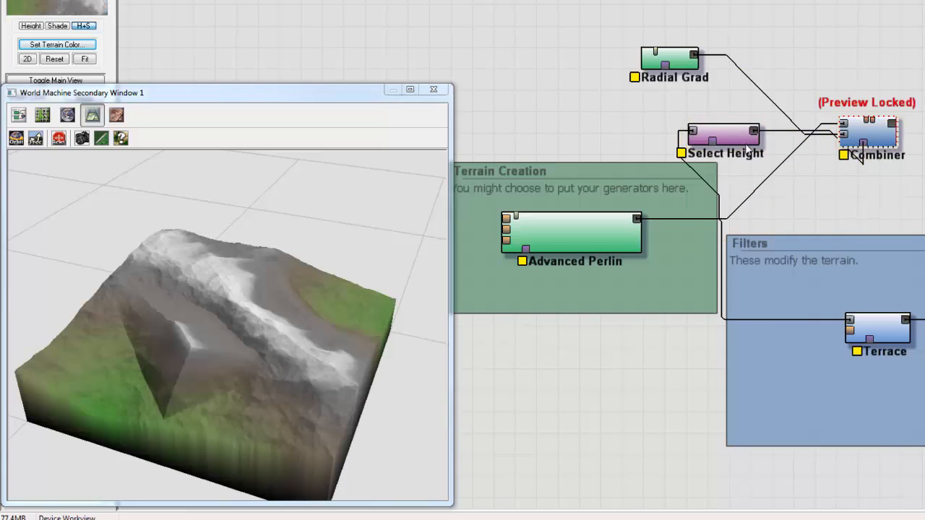
Raise the maximum selected height in the Select Height device
double_click(725, 137)
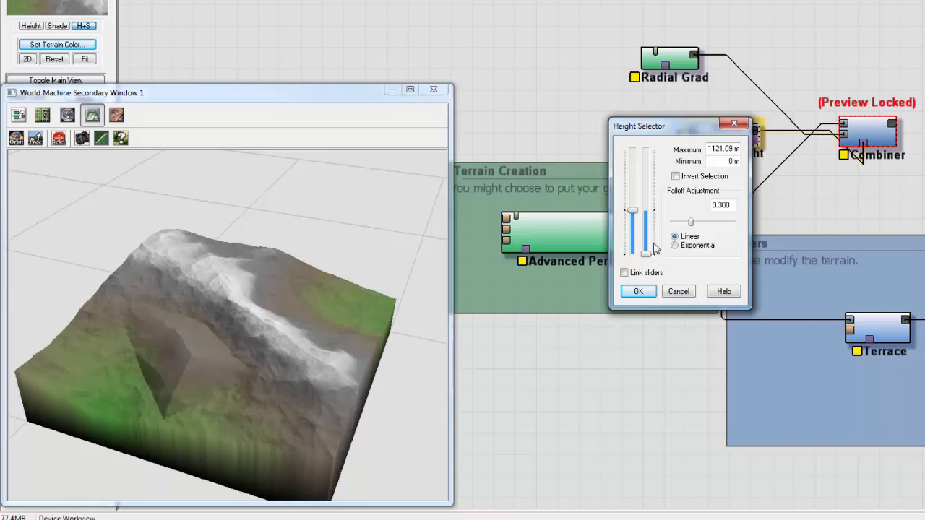
left_click_drag(690, 222, 683, 222)
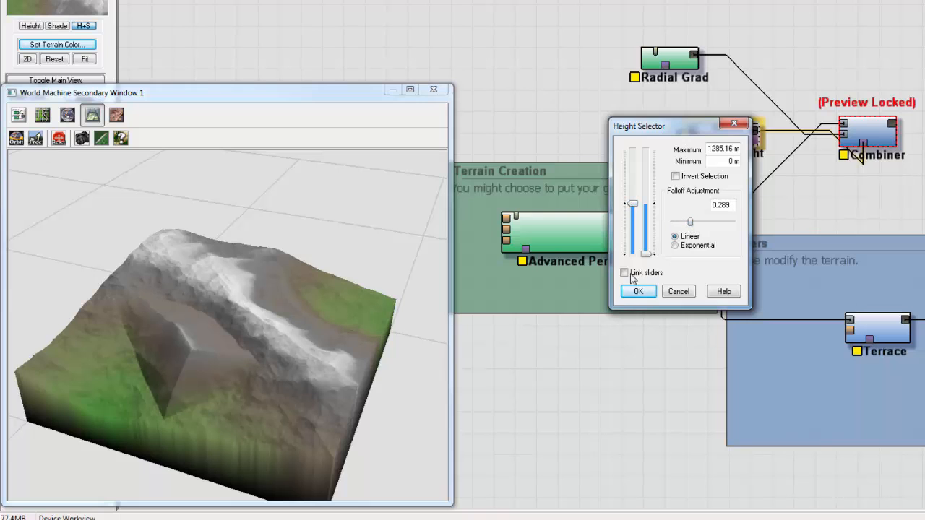
left_click(638, 292)
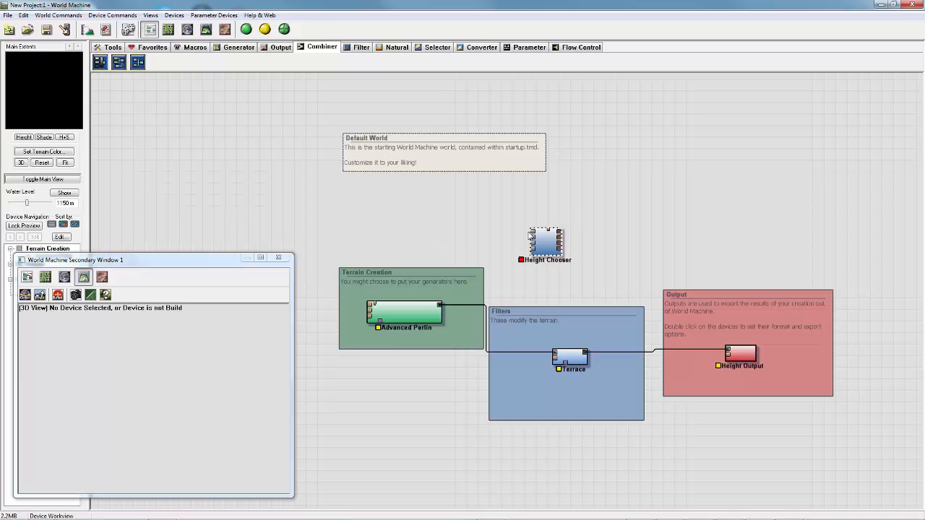
Set the new Height Chooser device to eight inputs
left_click(544, 242)
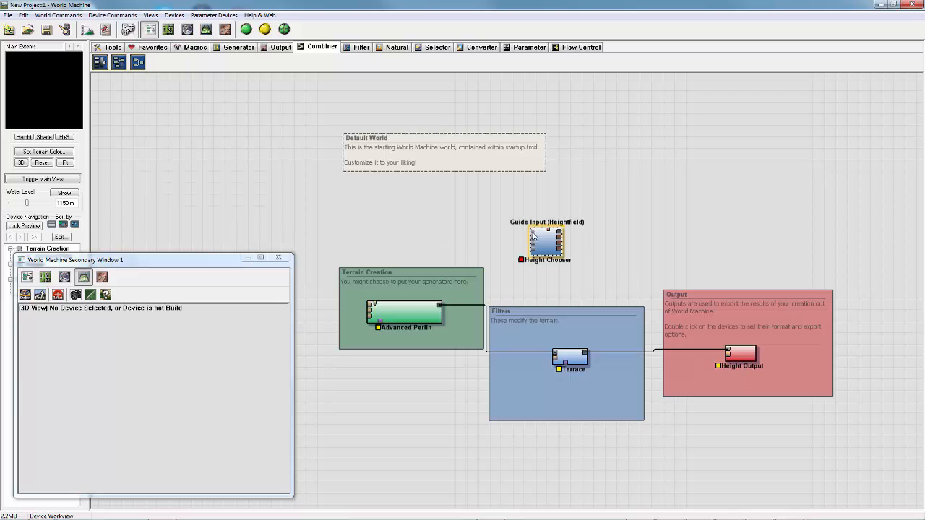
double_click(545, 242)
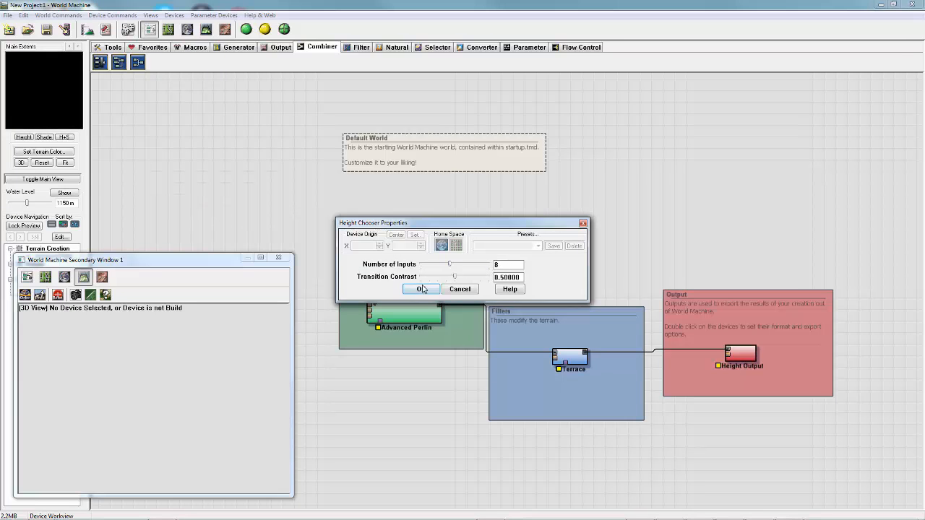
left_click(420, 289)
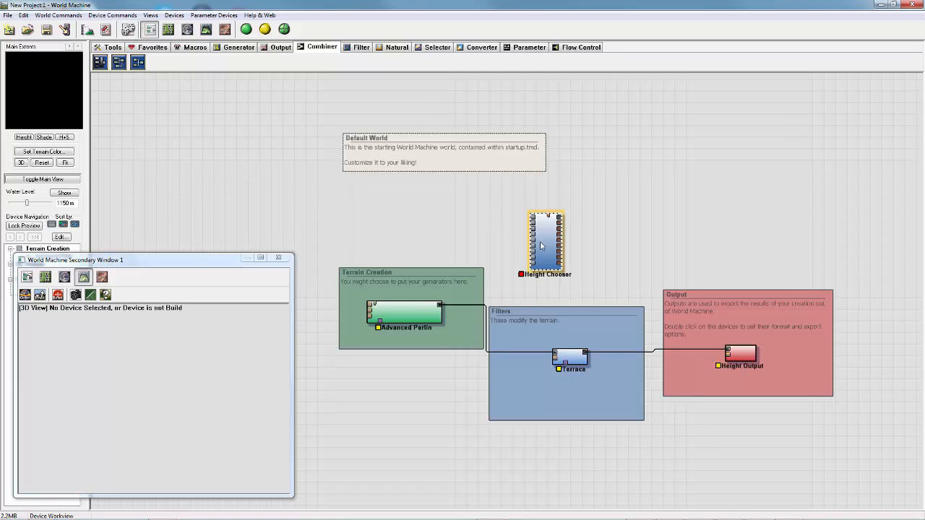
left_click(405, 312)
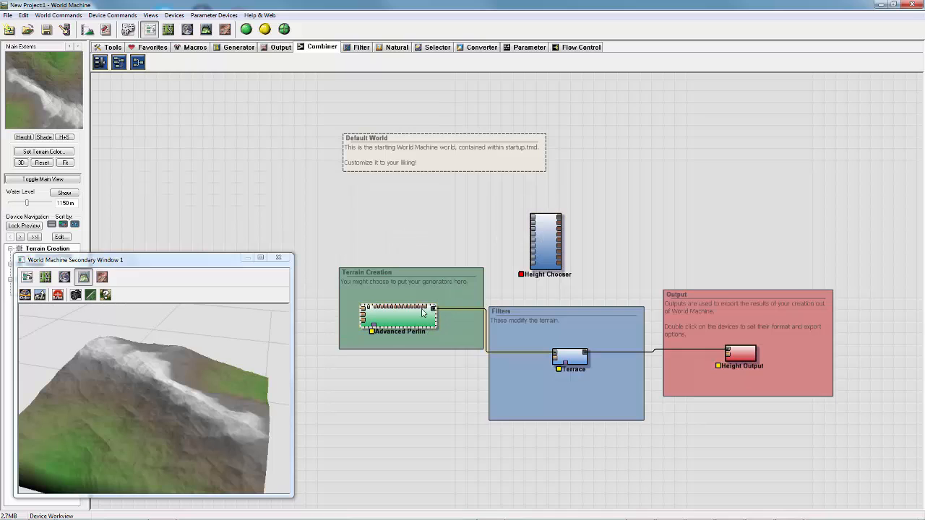
left_click(239, 47)
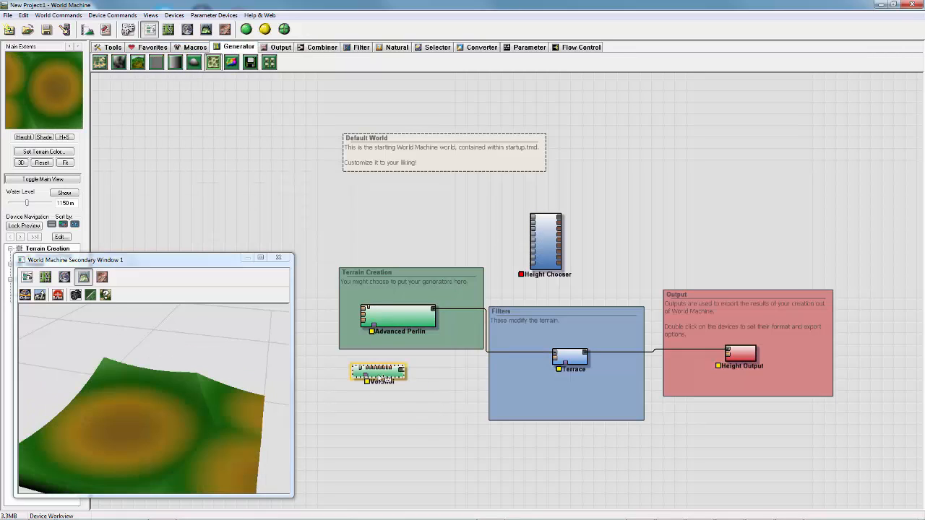
Accept Voronoi's defaults and make Radial Grad a Square with a smaller radius
double_click(377, 370)
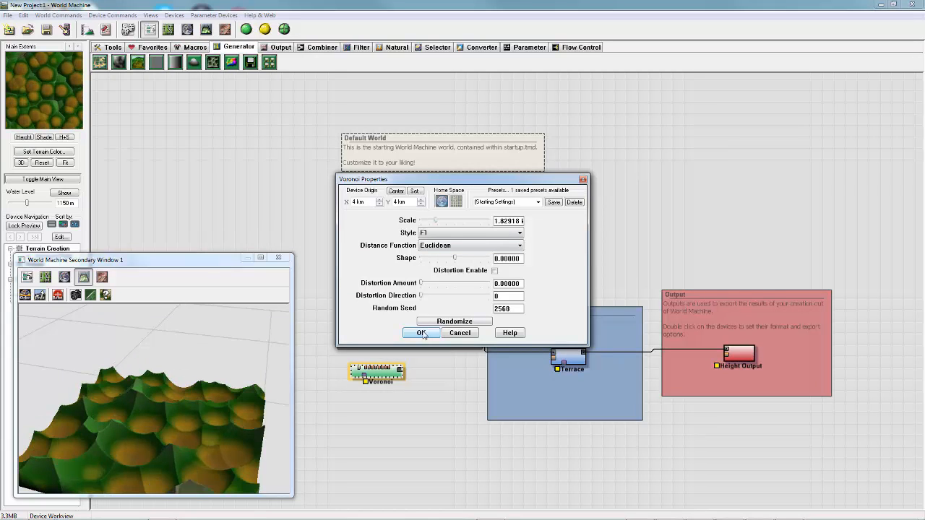
left_click(421, 332)
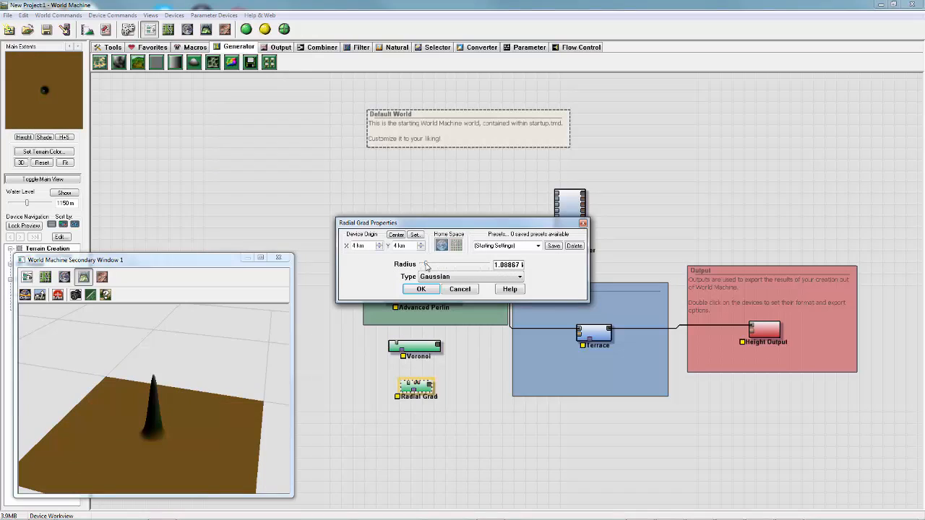
left_click(470, 277)
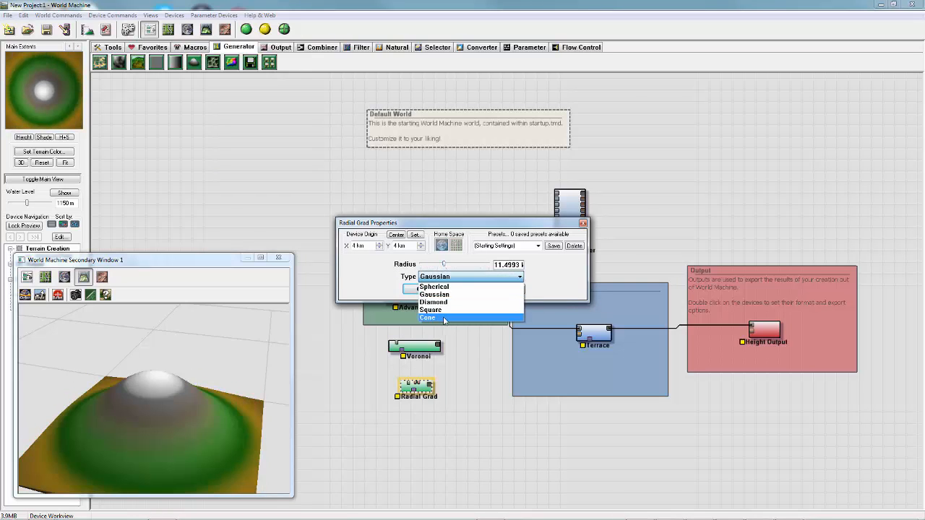
left_click(430, 310)
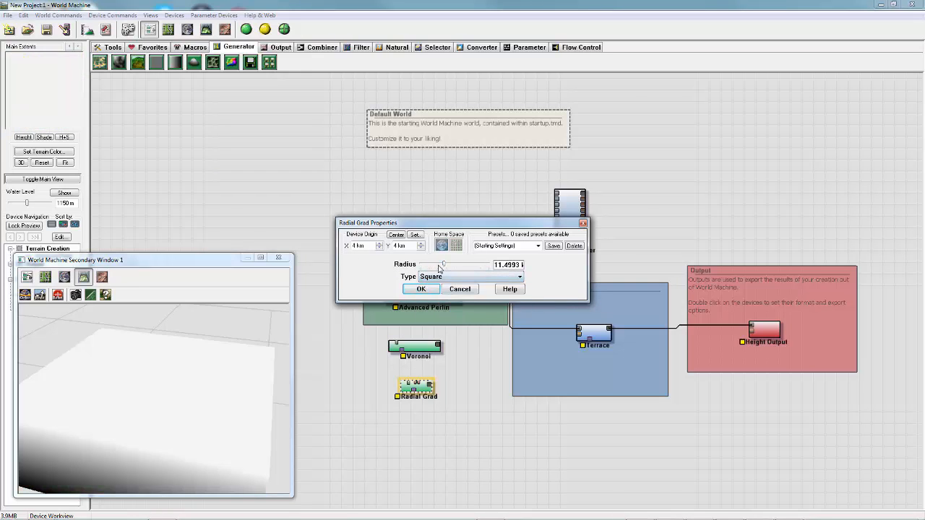
left_click_drag(442, 265, 432, 264)
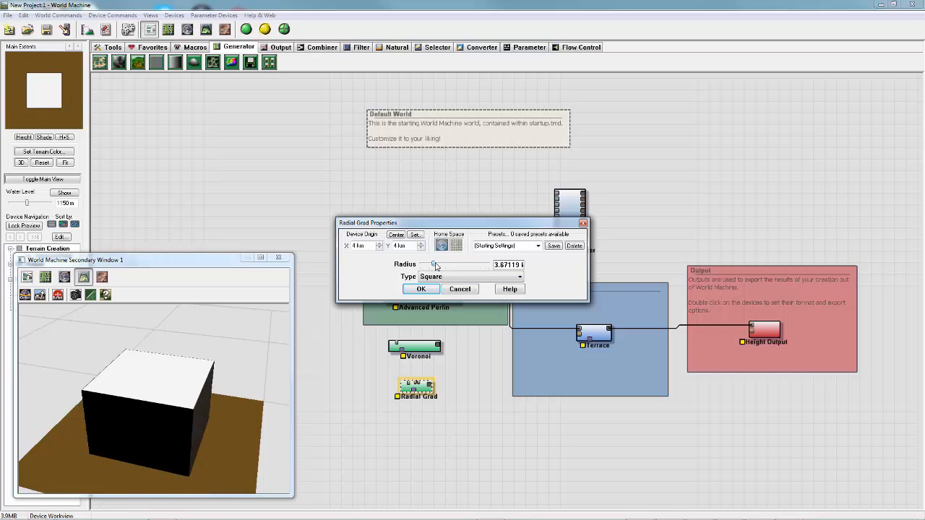
left_click(421, 289)
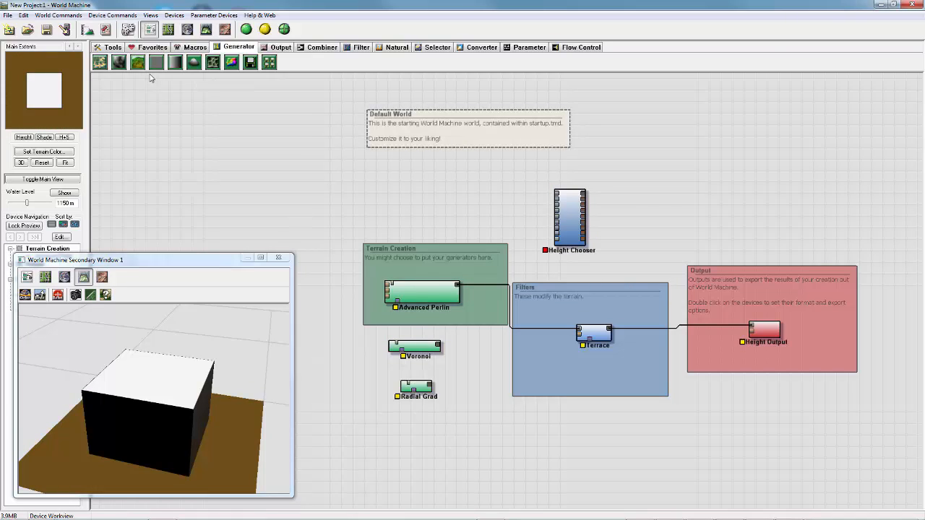
mouse_move(156, 62)
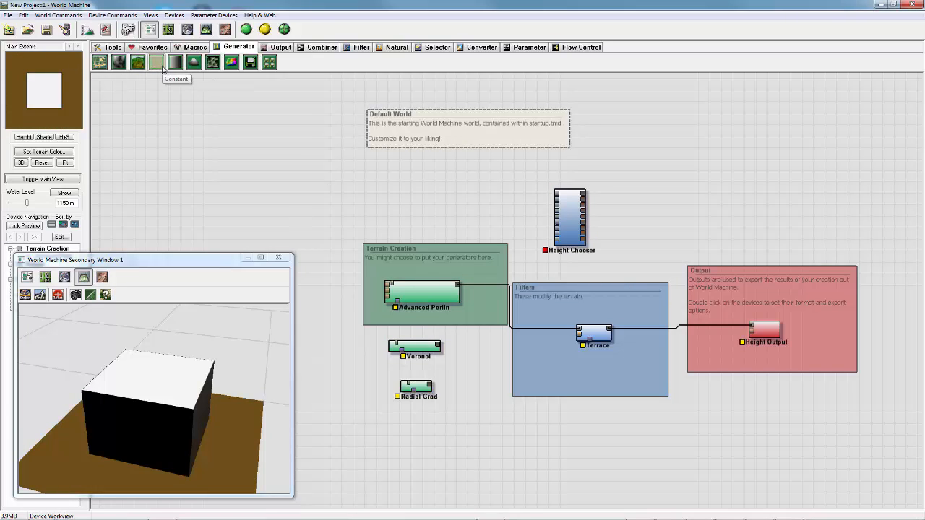
mouse_move(180, 78)
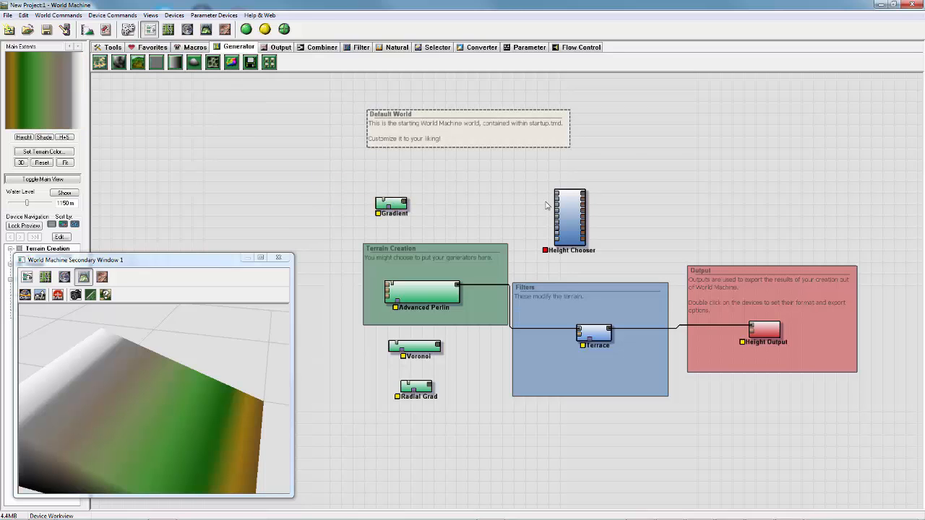
Connect the Gradient to the Height Chooser's guide input and keep 3 inputs
left_click_drag(410, 206, 558, 201)
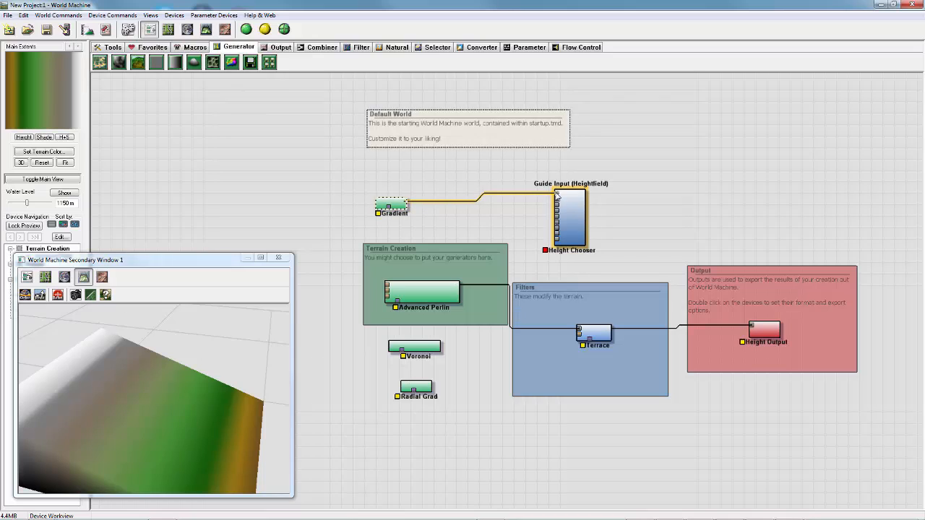
double_click(571, 216)
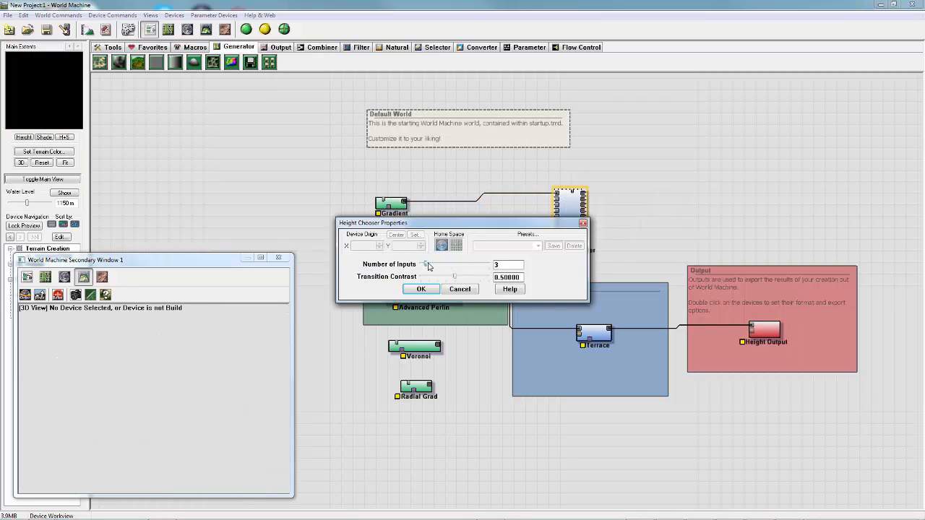
left_click(421, 289)
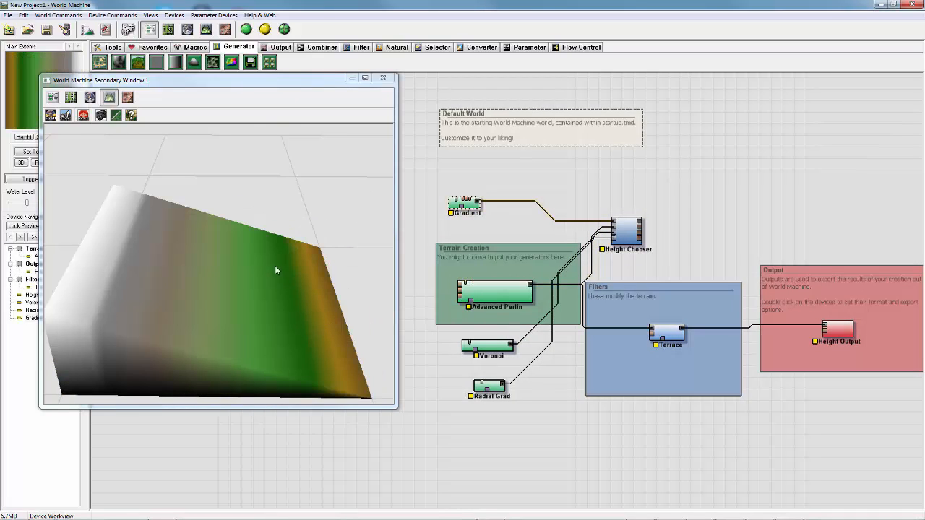
left_click(490, 348)
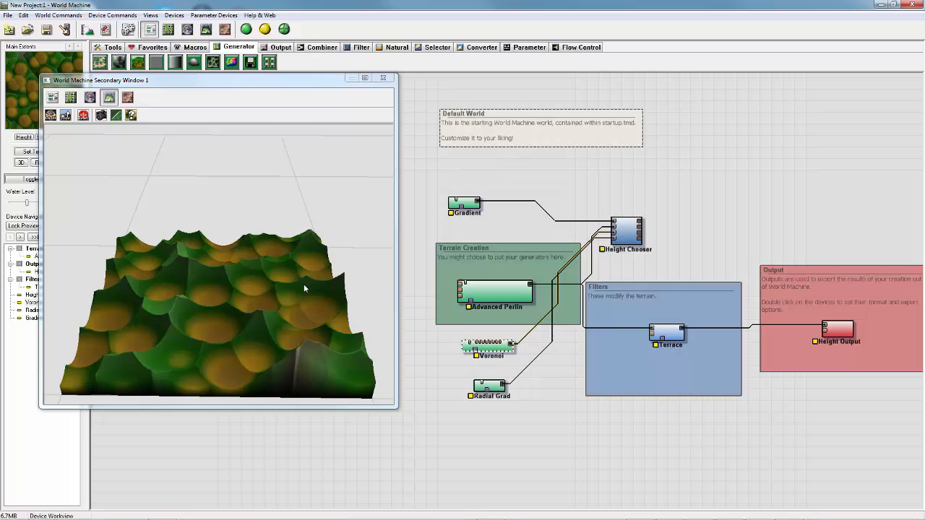
left_click(496, 293)
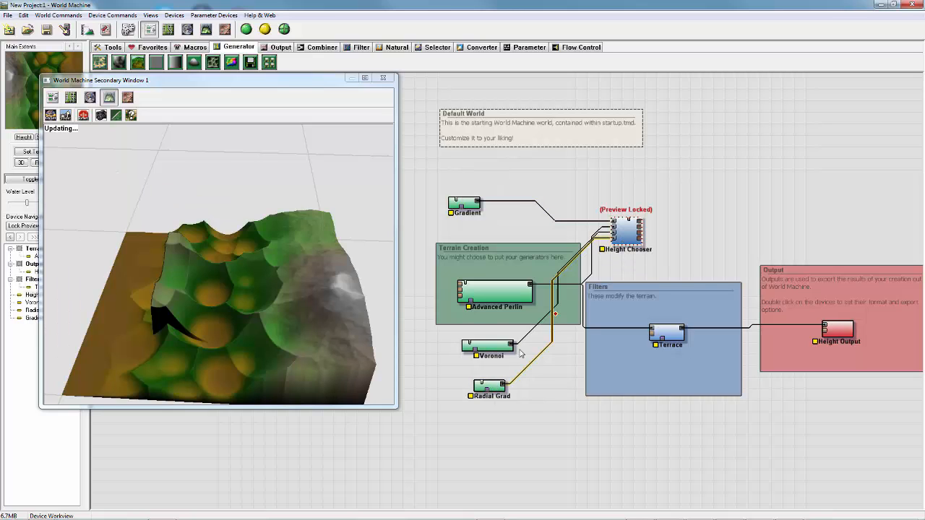
double_click(491, 387)
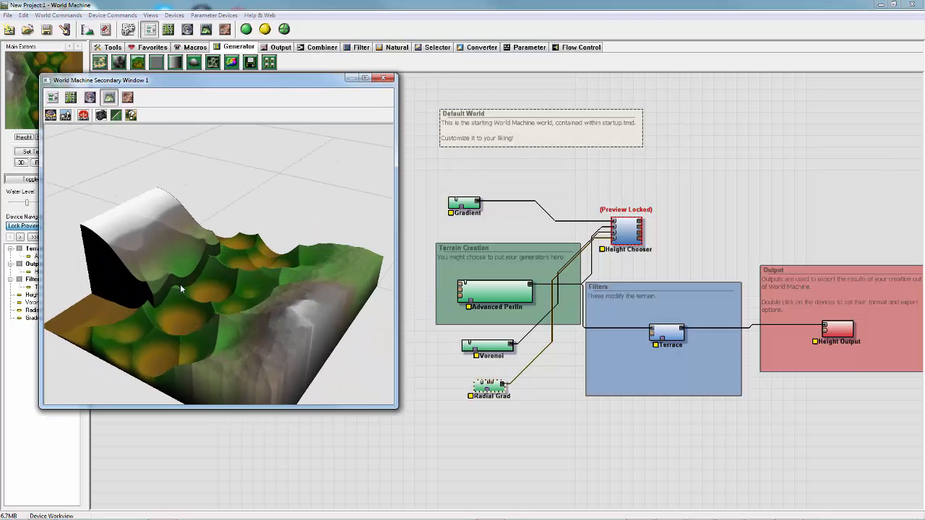
left_click(625, 232)
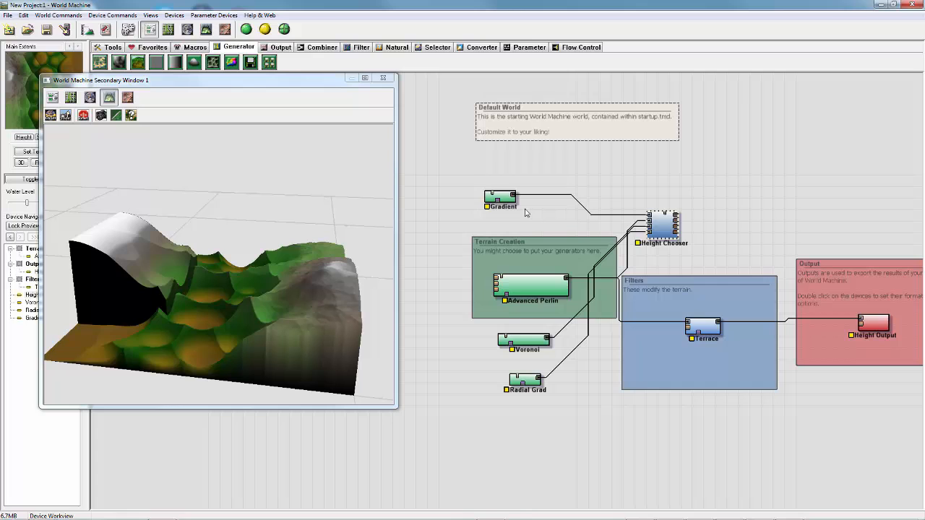
left_click(533, 285)
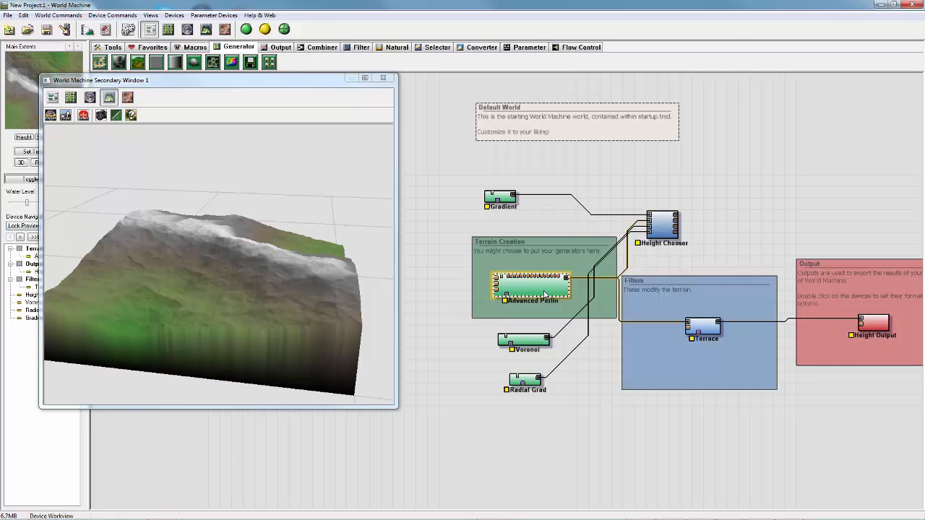
Give the Voronoi the F2 - F1 style with shape 0.125, and set the Height Chooser to 2 inputs
double_click(524, 340)
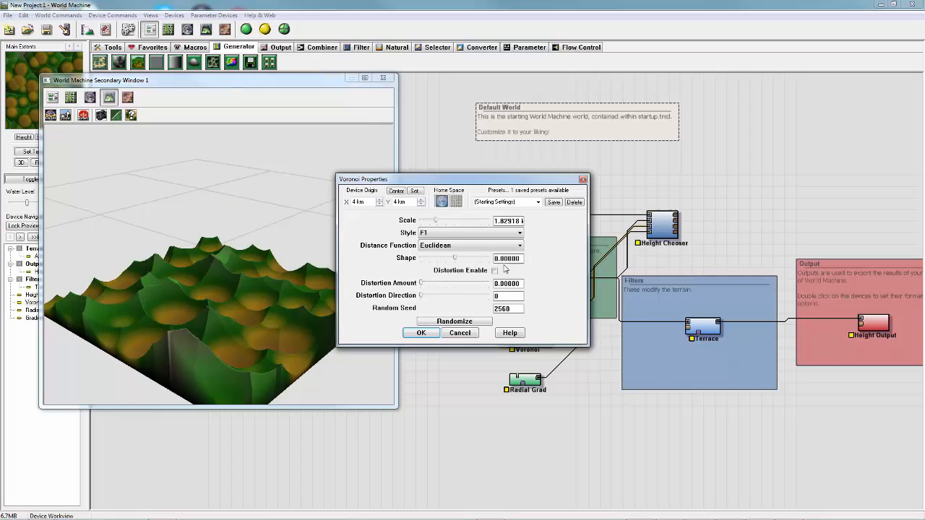
left_click(470, 231)
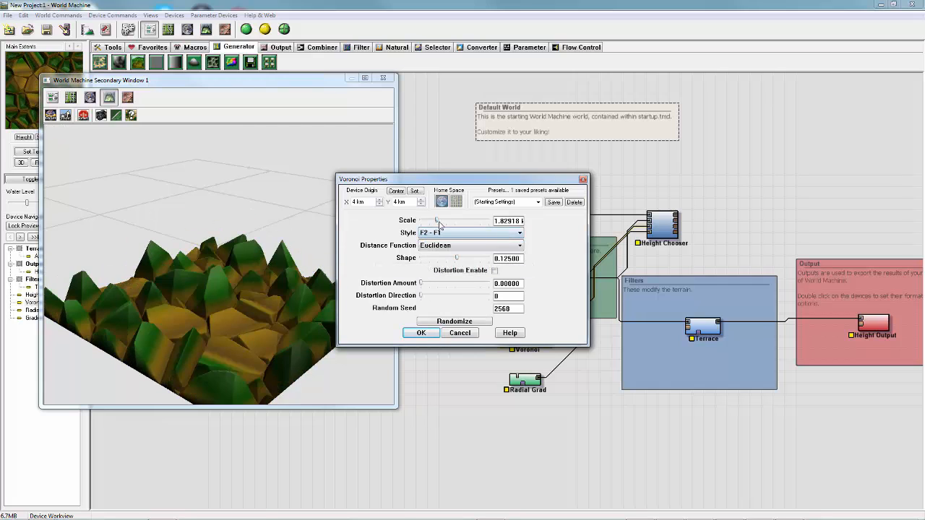
left_click_drag(435, 220, 443, 220)
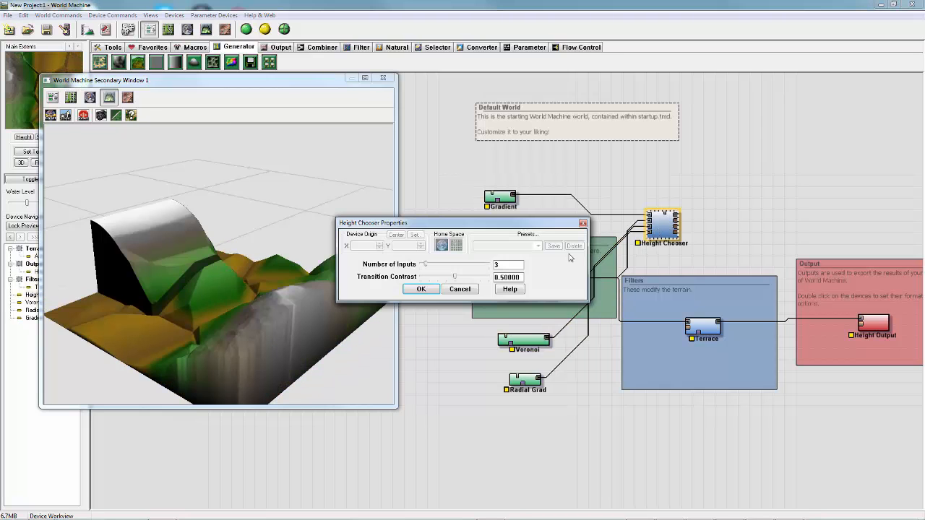
left_click(426, 266)
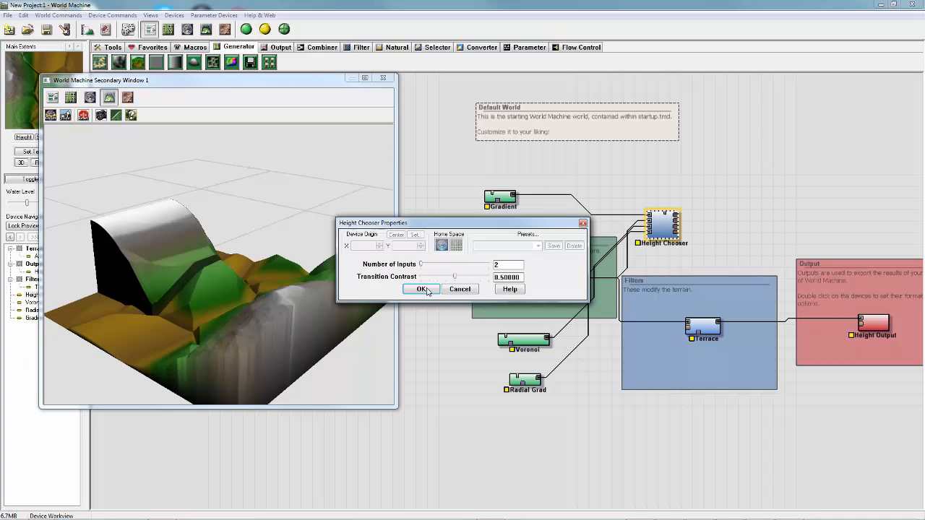
left_click(421, 289)
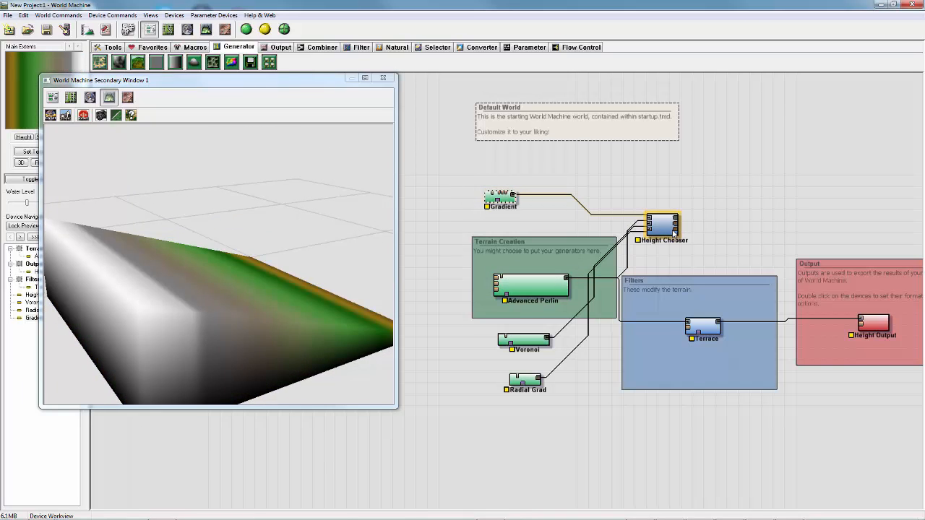
Set the linear Gradient guide to direction 33 and a width of about 3.77 km
double_click(501, 199)
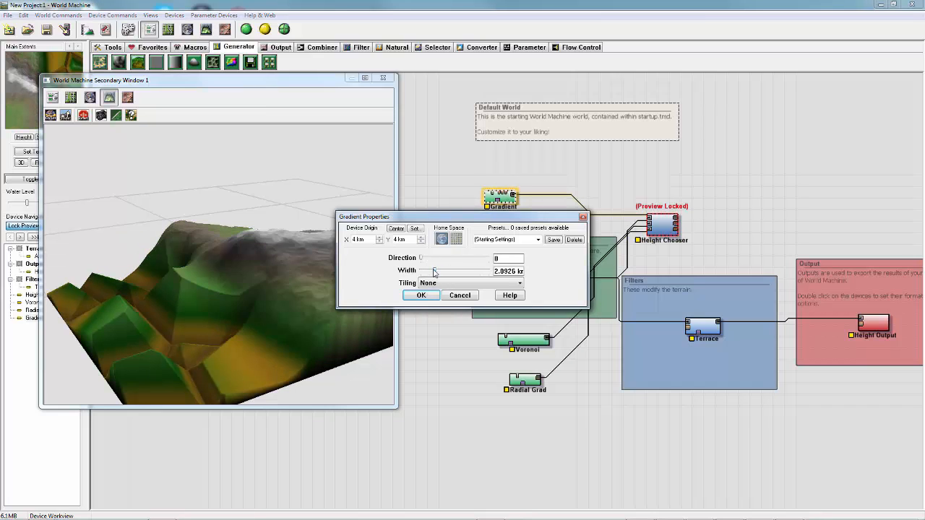
left_click_drag(434, 271, 453, 271)
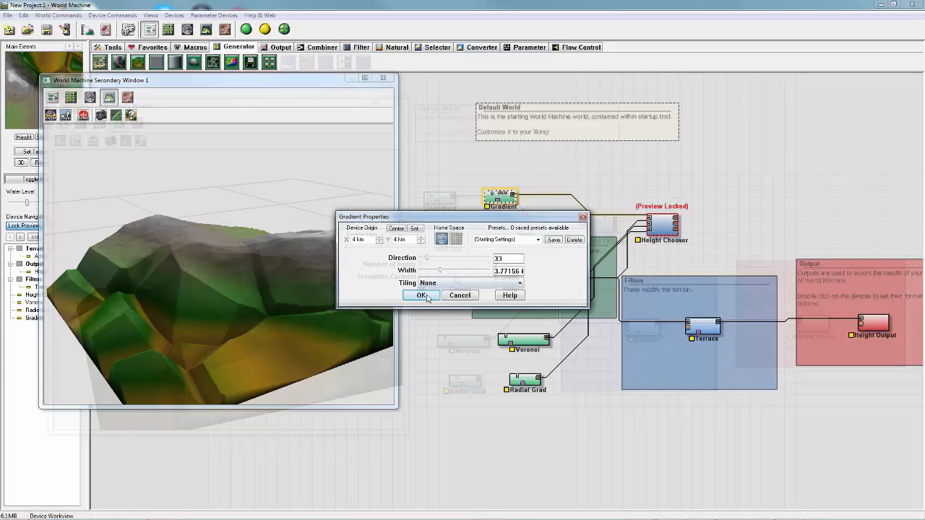
left_click(421, 295)
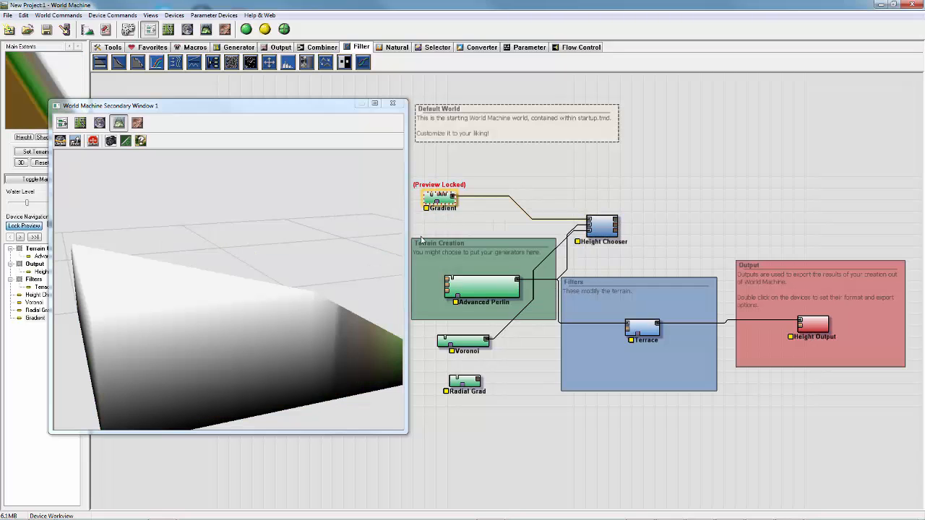
Lock the preview on the Height Chooser, add a second Advanced Perlin, and raise transition contrast to about 0.98
left_click(602, 228)
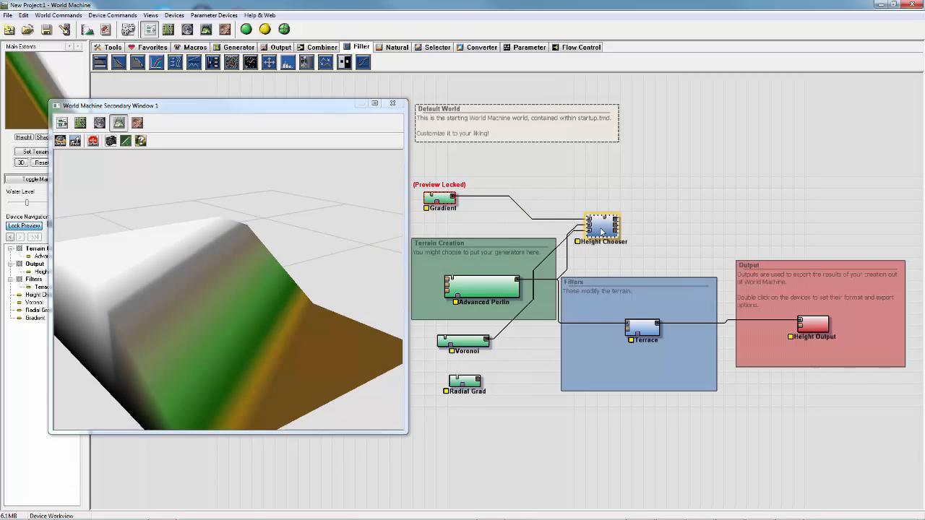
left_click(601, 227)
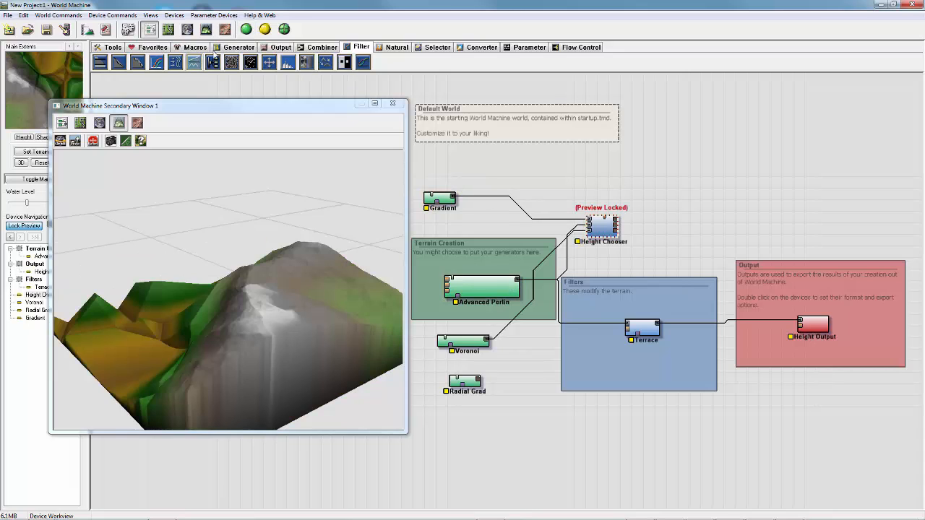
left_click(240, 47)
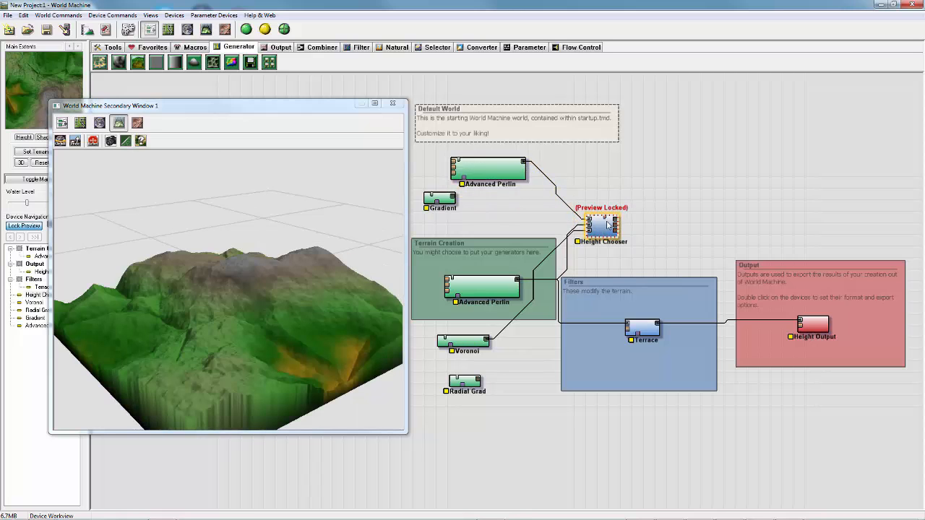
double_click(603, 228)
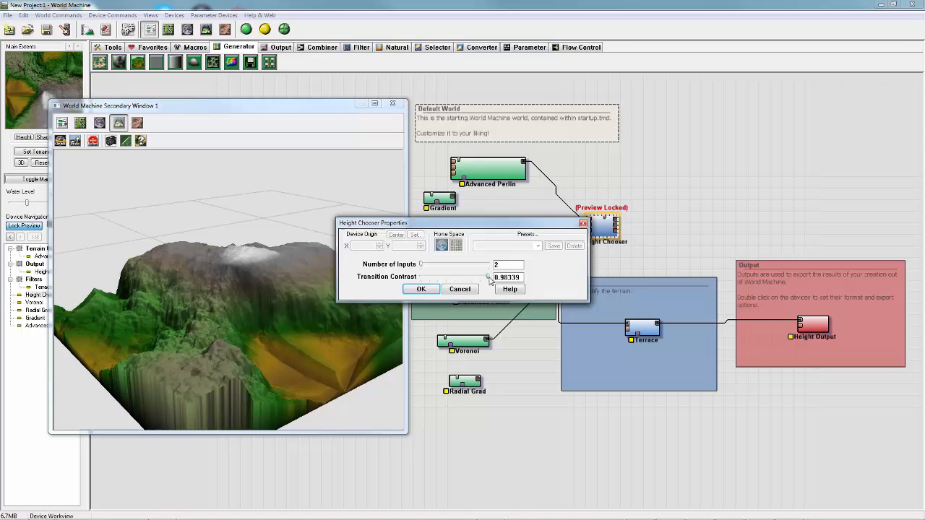